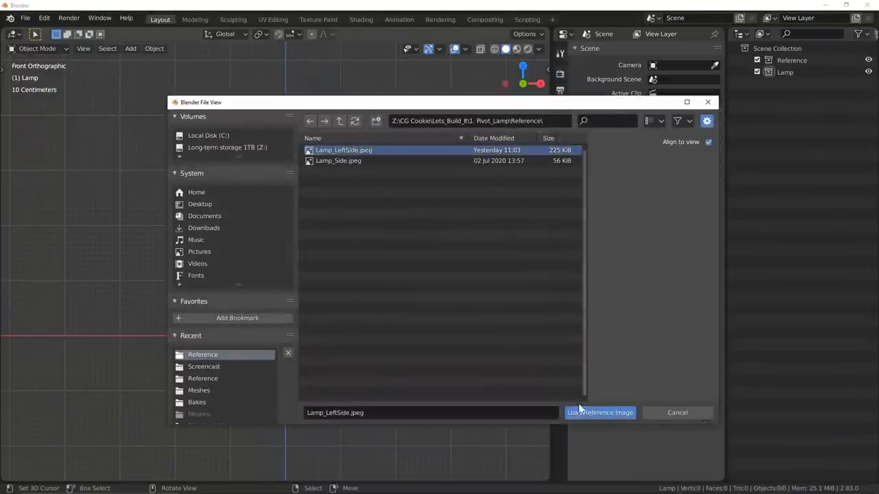
# Preview the lamp project: reference image, shade mesh, and base edges at 0.03 bevel weight.
pyautogui.click(599, 413)
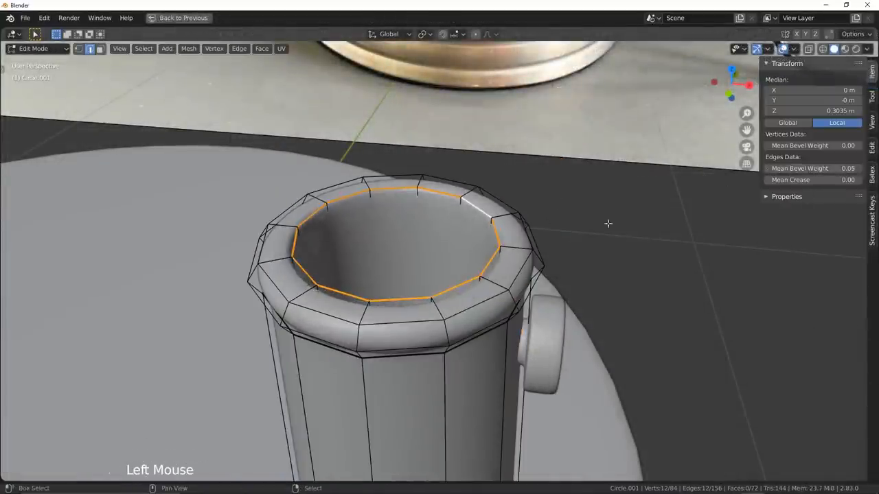
pyautogui.press('Tab')
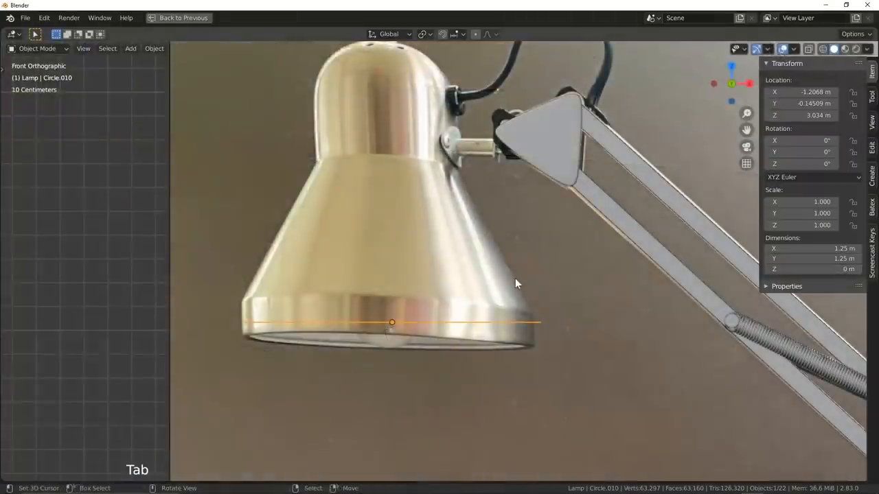
pyautogui.press('Tab')
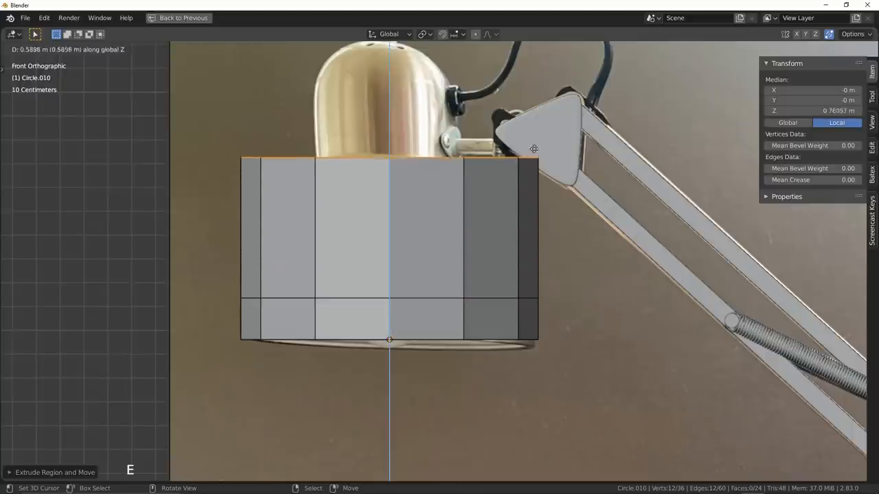
pyautogui.scroll(3)
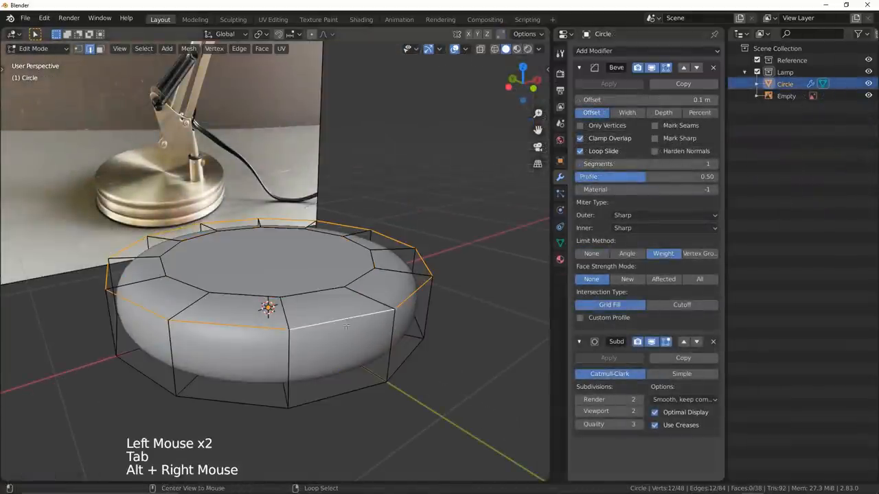
pyautogui.press('n')
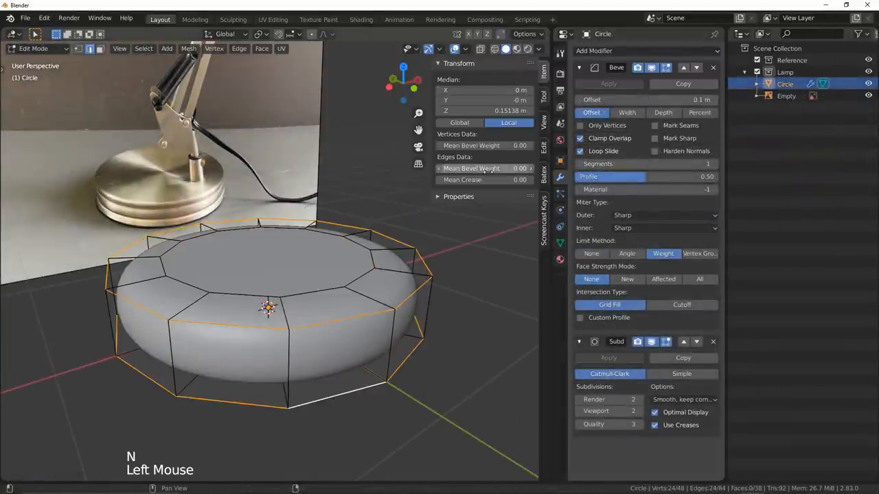
pyautogui.moveTo(481, 168); pyautogui.dragTo(486, 168)
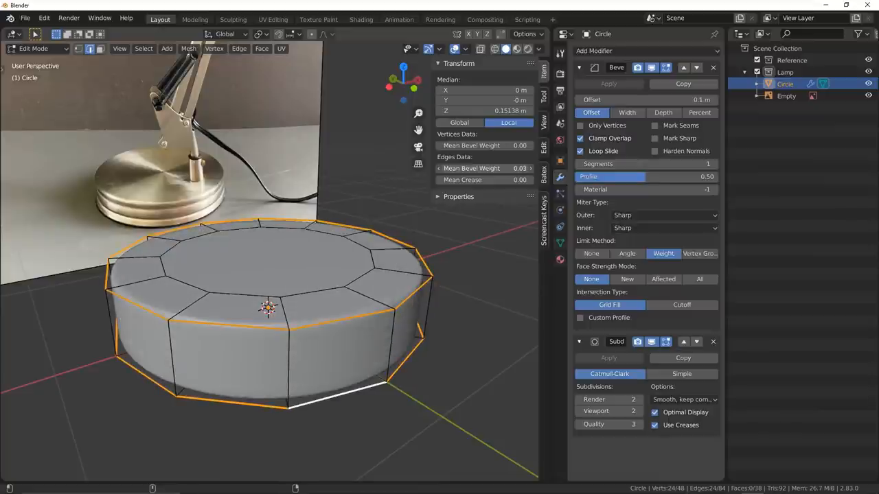
pyautogui.press('n')
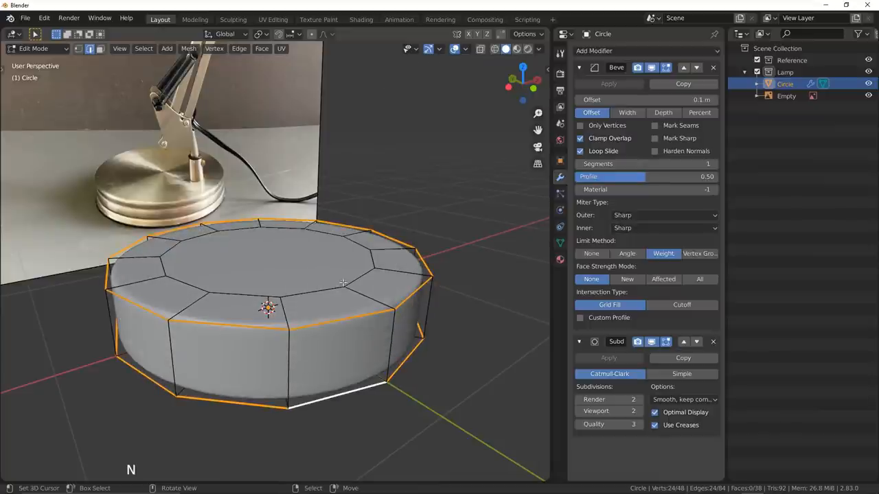
pyautogui.press('Tab')
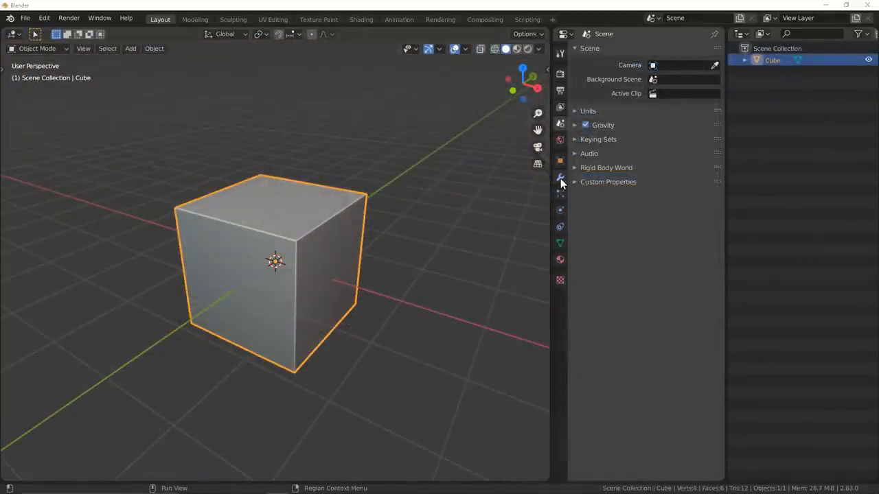
# Add a Subdivision Surface modifier to the cube with viewport level 3.
pyautogui.click(560, 177)
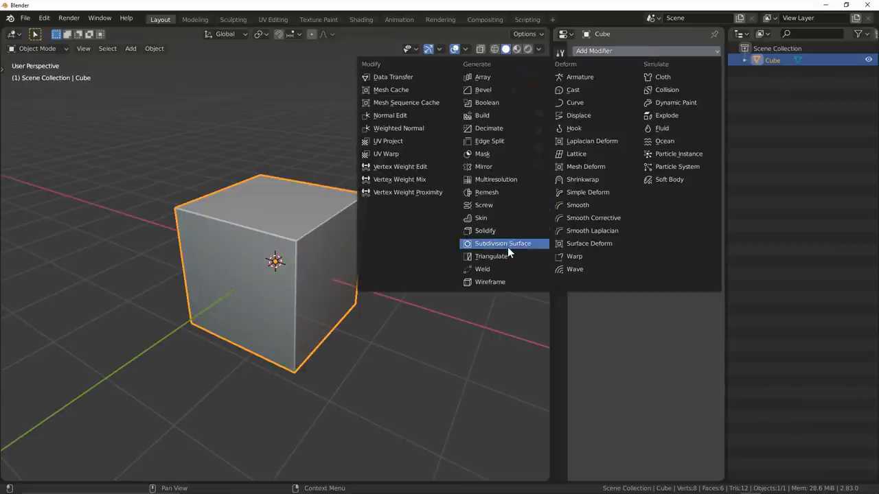
pyautogui.click(503, 243)
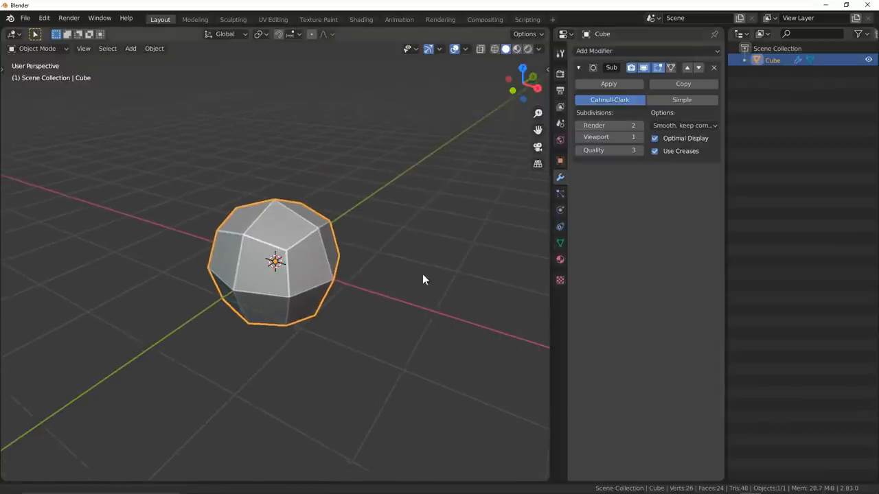
pyautogui.click(609, 137)
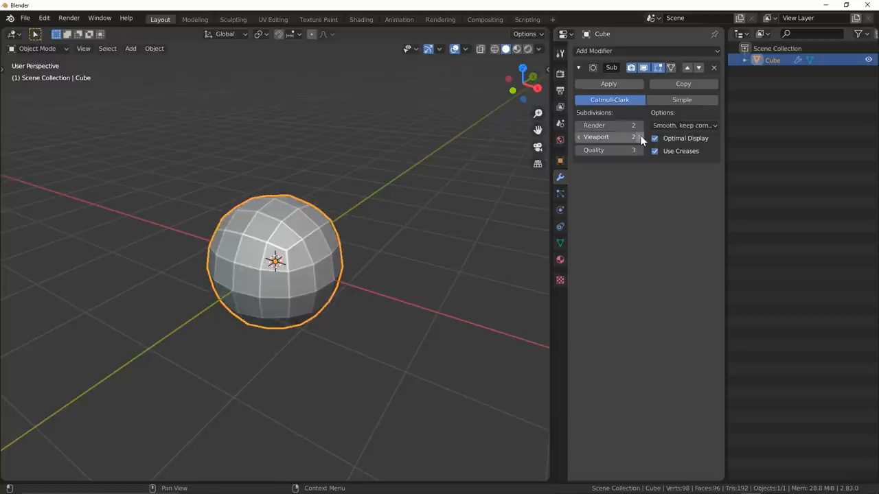
pyautogui.click(633, 137)
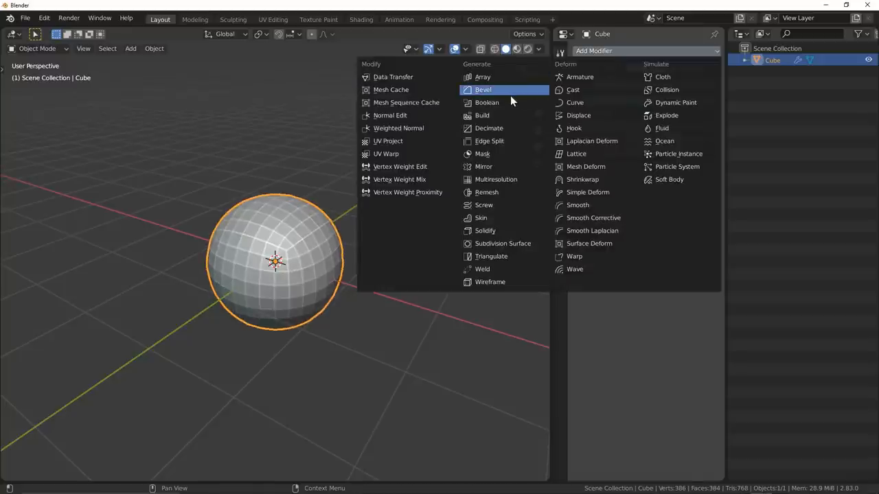
# Add a Bevel modifier above the subdivision and view the cube's wireframe cage.
pyautogui.click(482, 90)
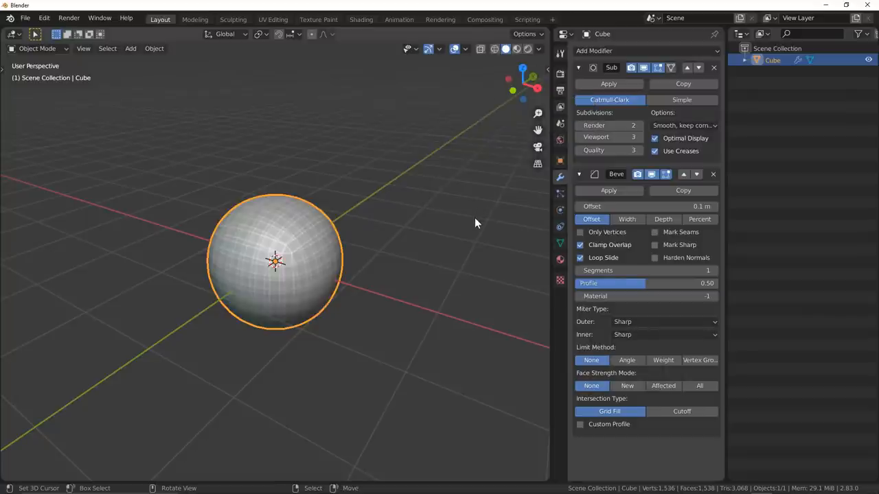
pyautogui.click(697, 67)
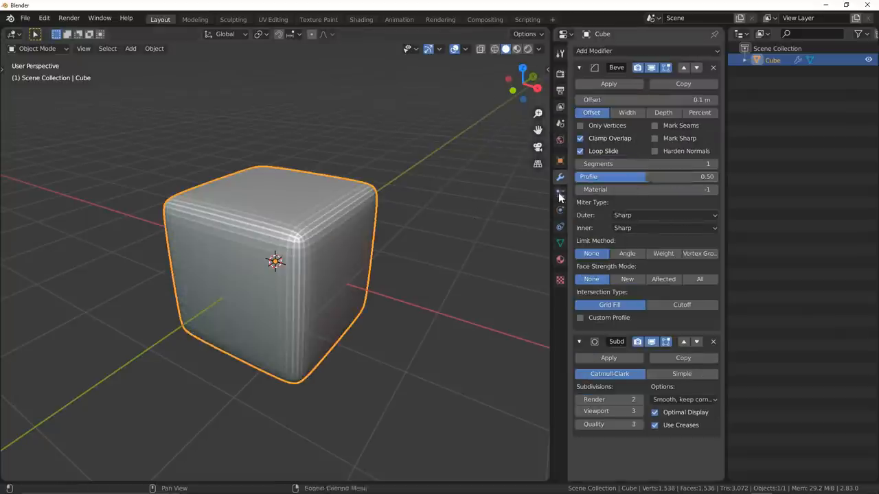
pyautogui.click(480, 49)
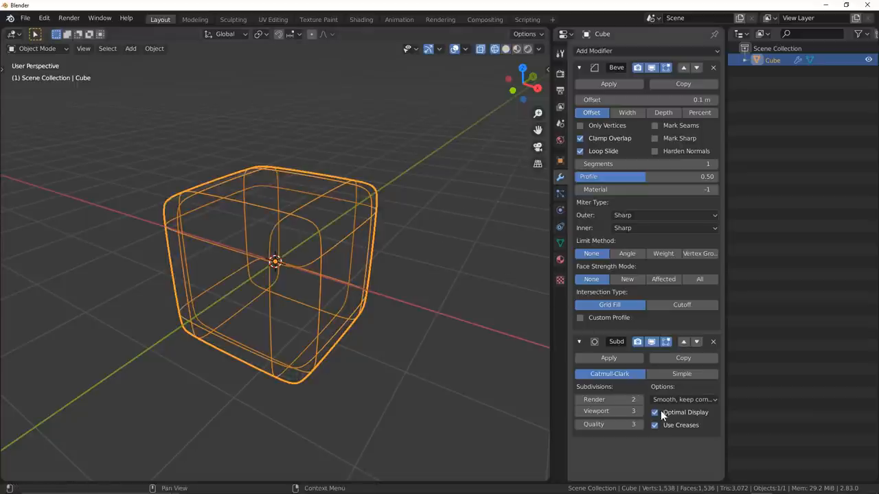
pyautogui.click(654, 412)
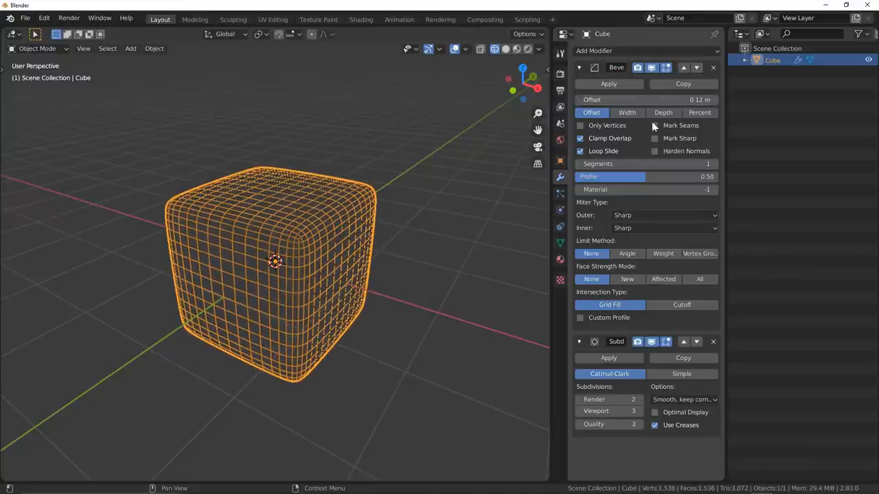
pyautogui.moveTo(662, 214)
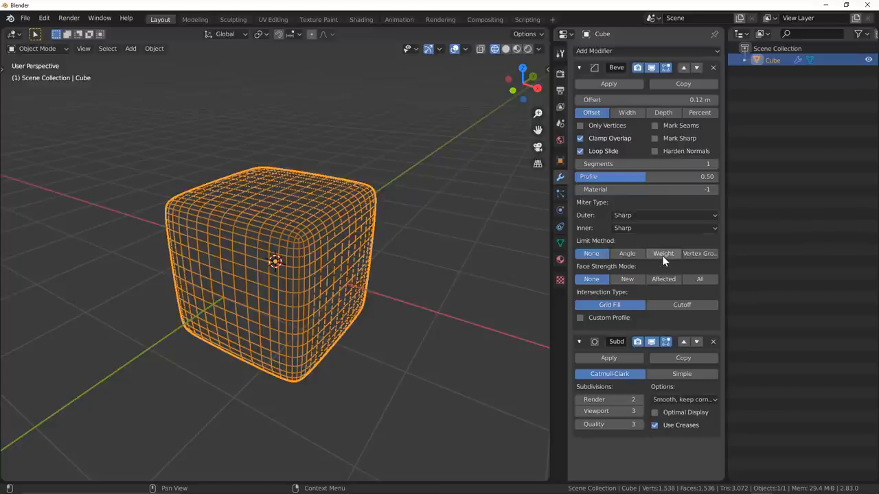
# Limit the Bevel by Weight and raise the top edge's bevel weight in Edit Mode.
pyautogui.click(663, 253)
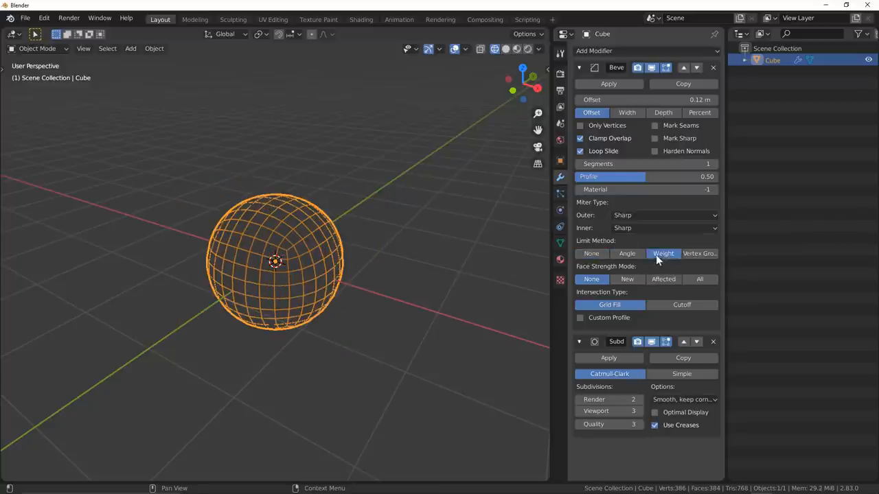
pyautogui.press('Tab')
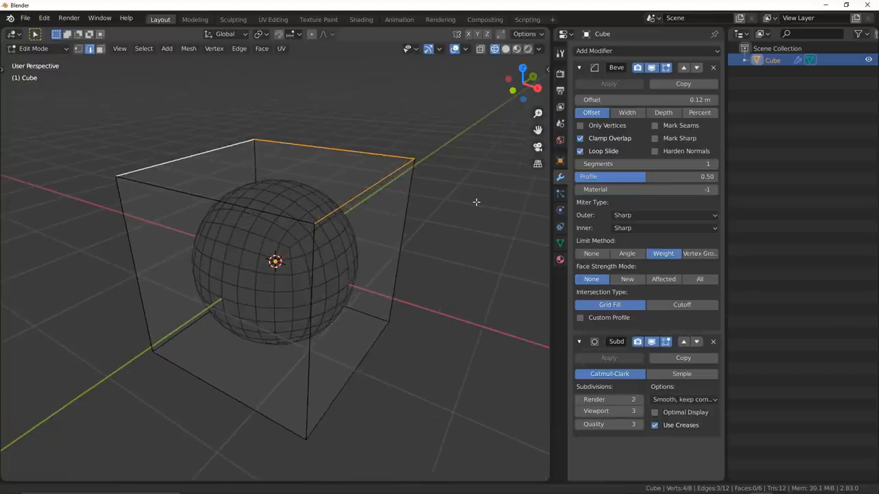
pyautogui.press('a')
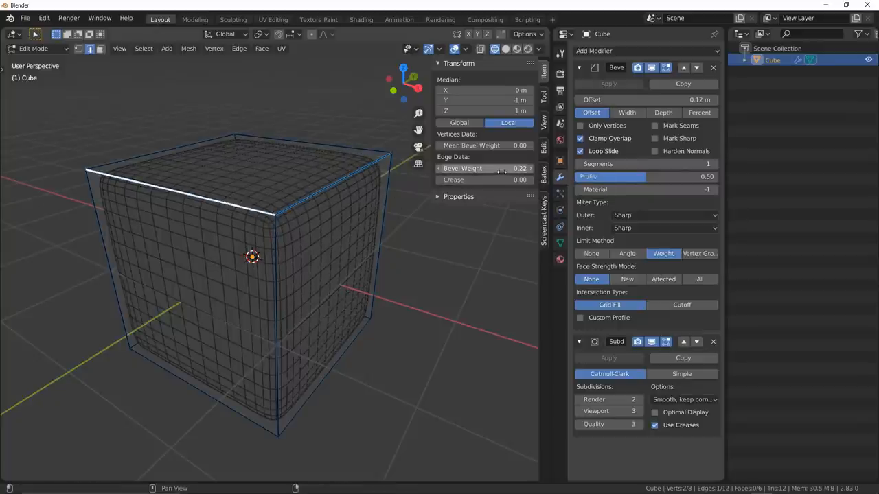
pyautogui.moveTo(515, 168); pyautogui.dragTo(487, 169)
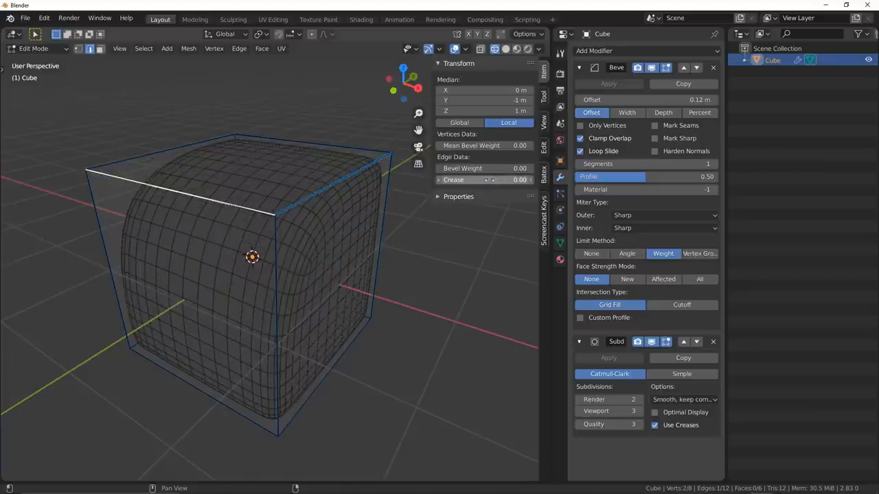
# Back in Object Mode, set the bevel to 3 segments with a 0.2 m offset.
pyautogui.click(506, 49)
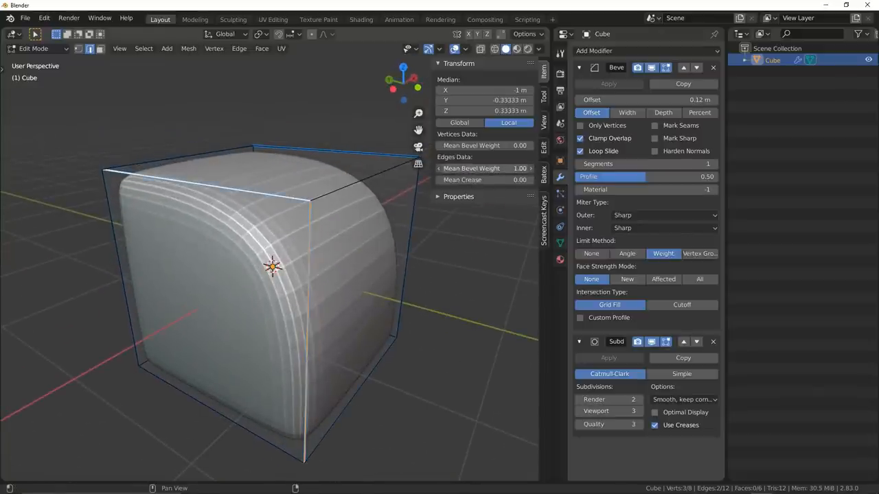
pyautogui.press('Tab')
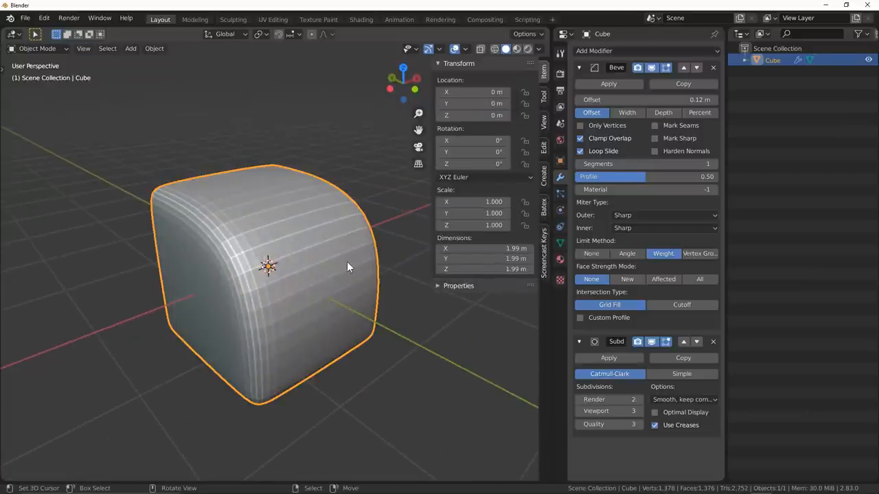
pyautogui.click(711, 163)
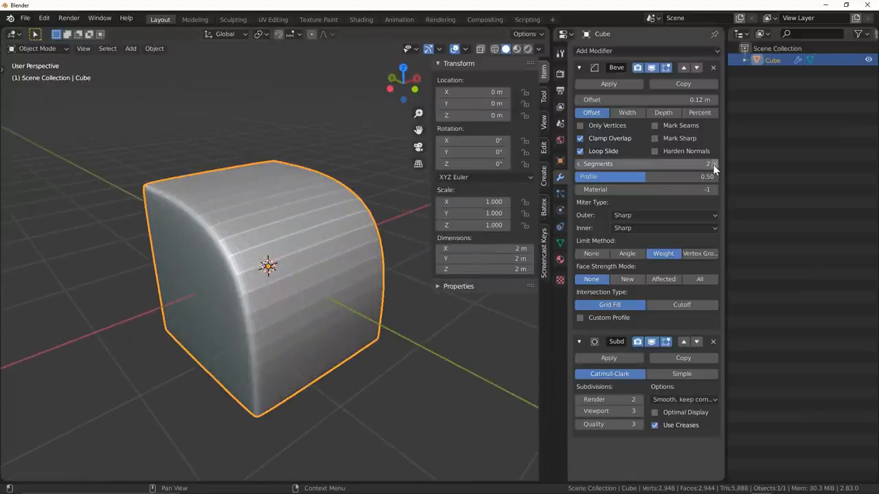
pyautogui.click(710, 163)
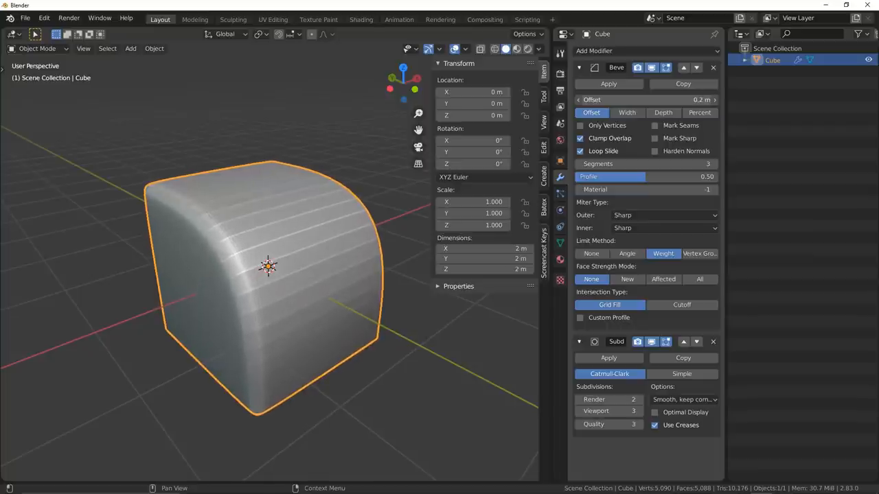
pyautogui.moveTo(395, 321)
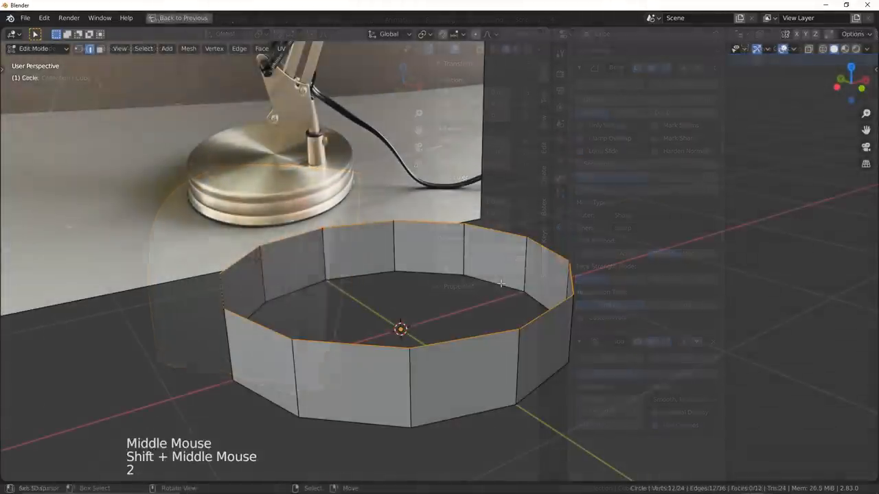
# Cap the base disc, add Subdivision Surface and Bevel, and bevel its side edge loops.
pyautogui.press('e')
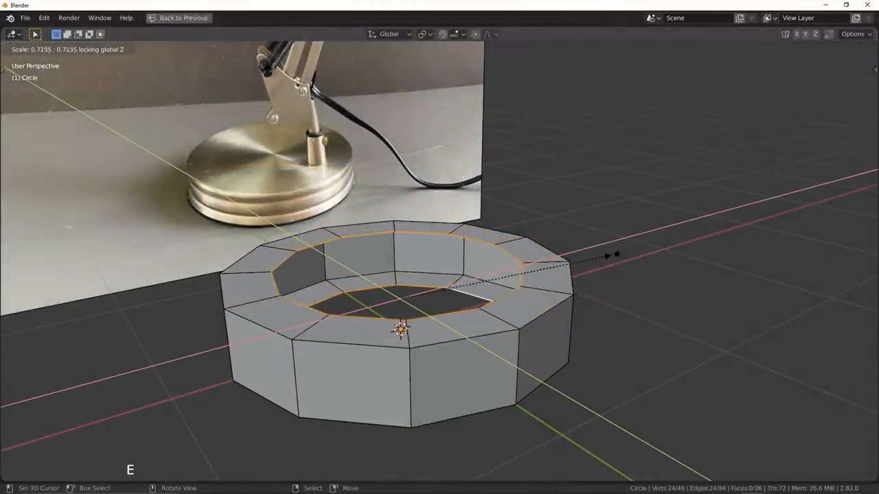
pyautogui.press('Tab')
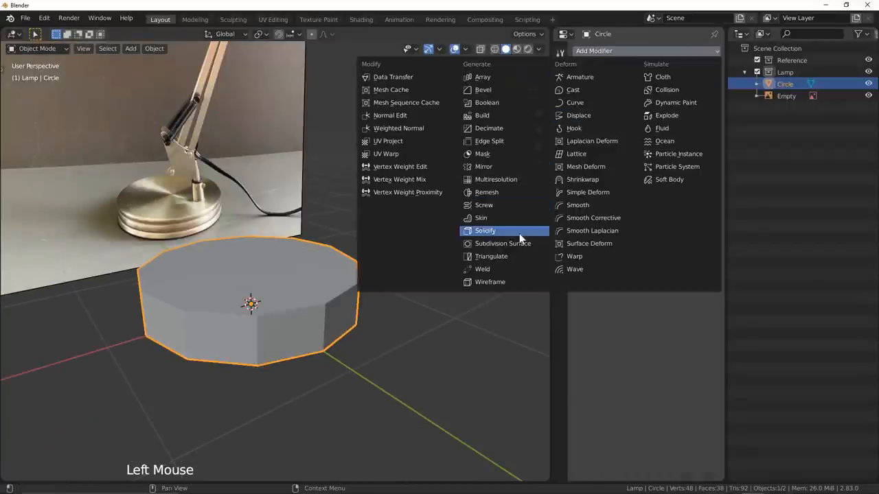
pyautogui.click(502, 243)
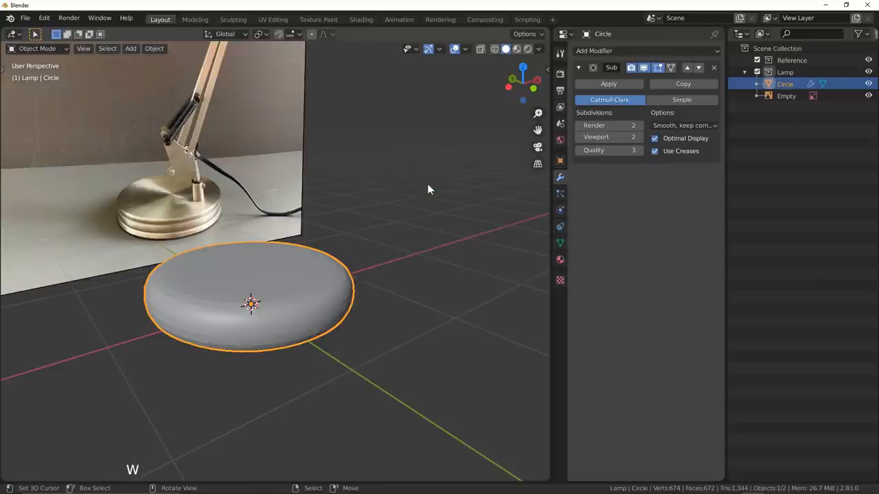
pyautogui.click(645, 50)
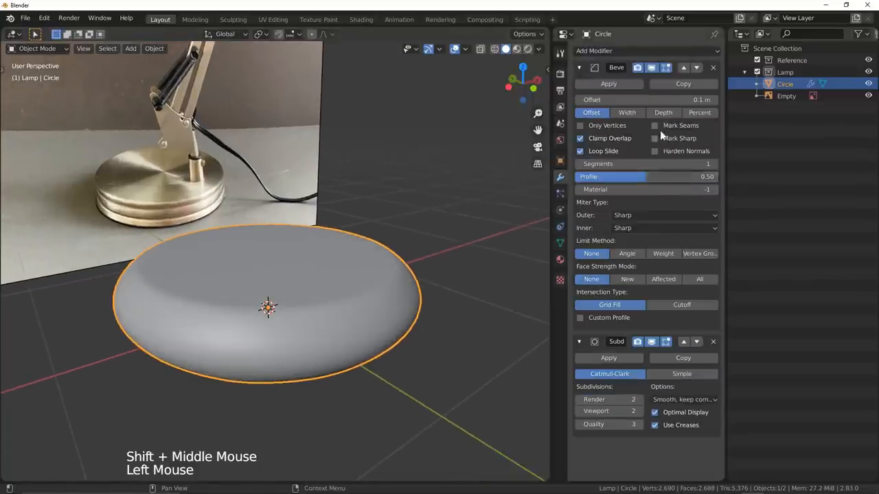
pyautogui.press('Tab')
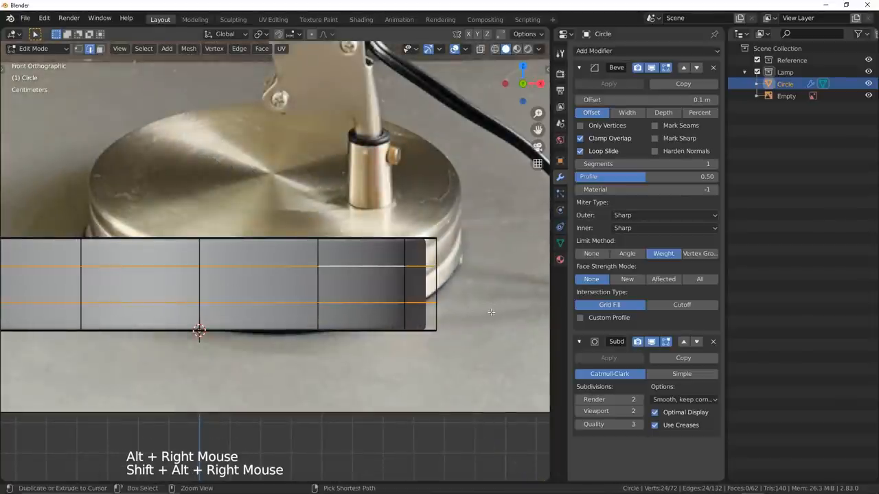
pyautogui.press('ctrl+b')
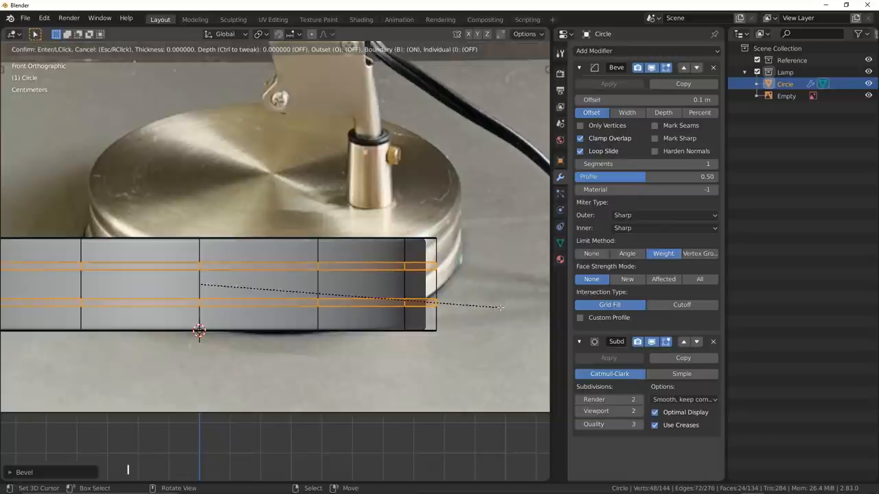
pyautogui.moveTo(494, 307)
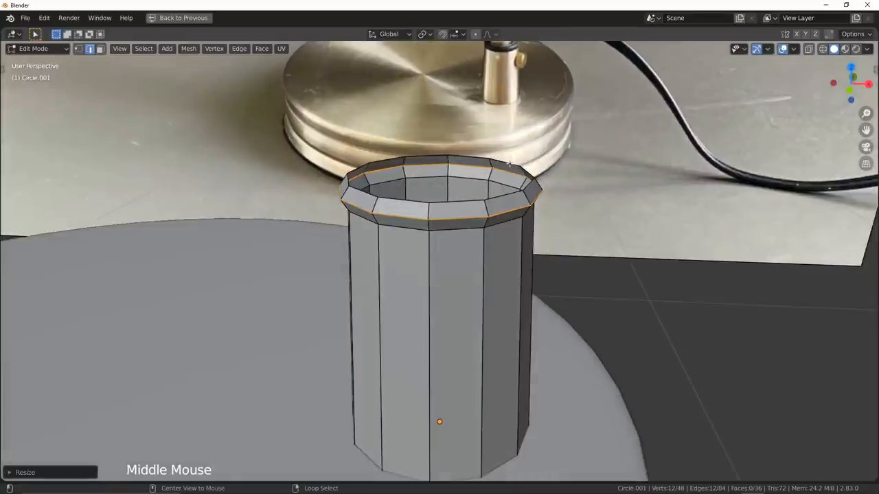
# Widen the post's top rim and shape a small knob with bevel-weighted outer edges.
pyautogui.press('Tab')
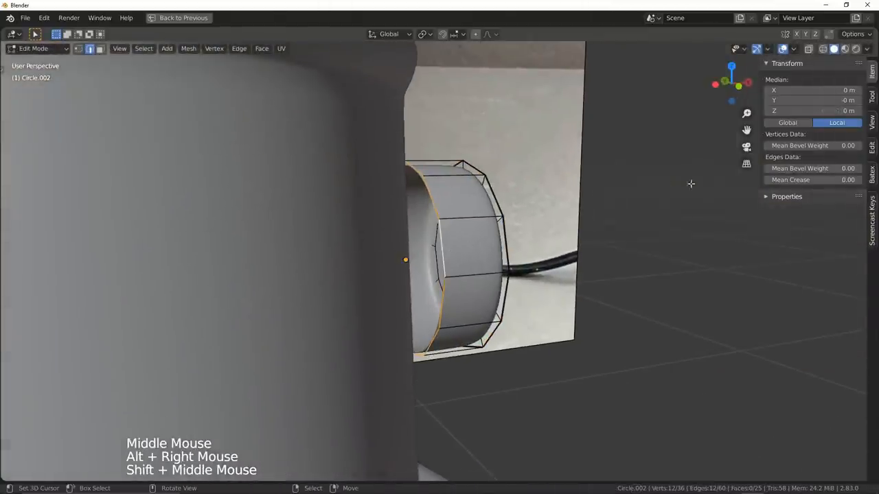
pyautogui.press('s')
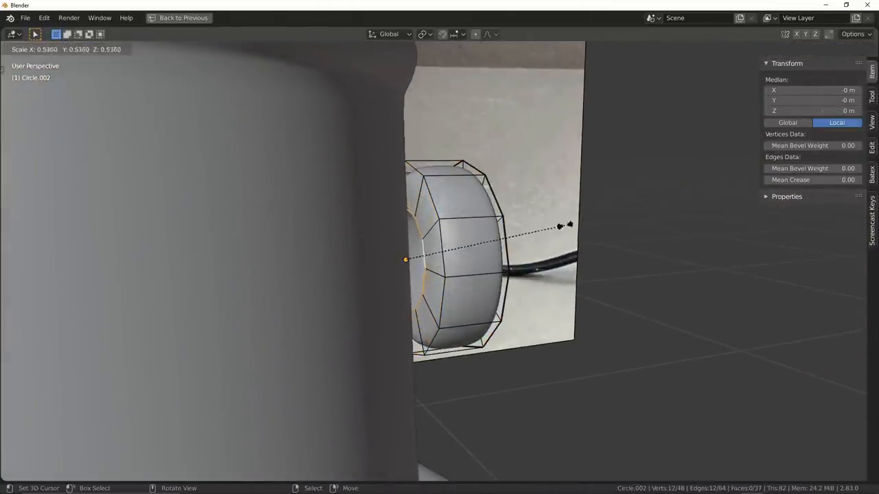
pyautogui.press('e')
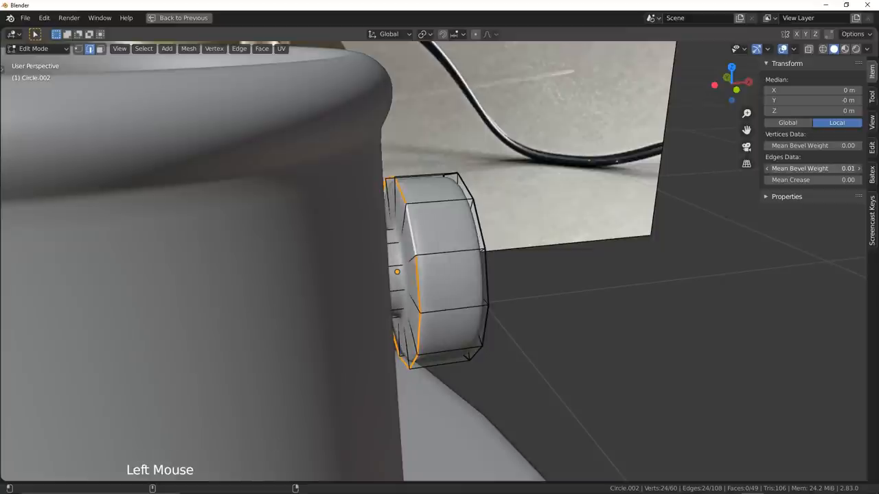
pyautogui.press('Tab')
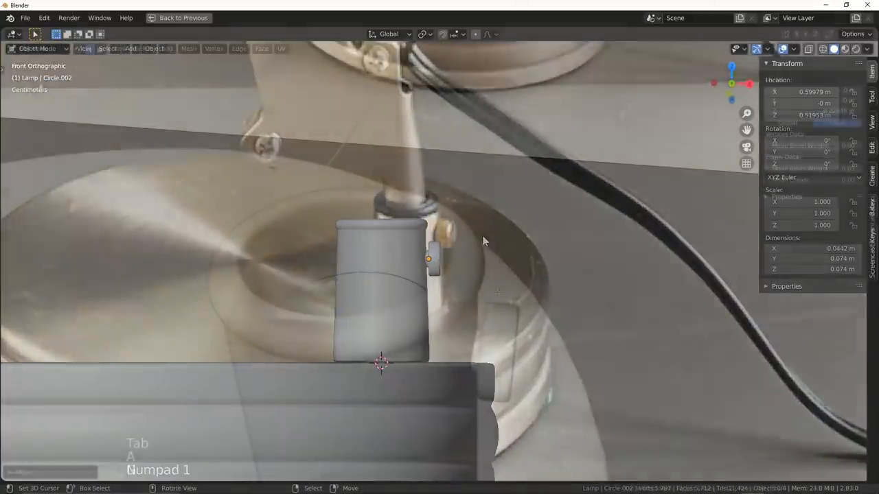
# Extrude a new ring up from the post and trace the bracket outline toward the joint.
pyautogui.press('Tab')
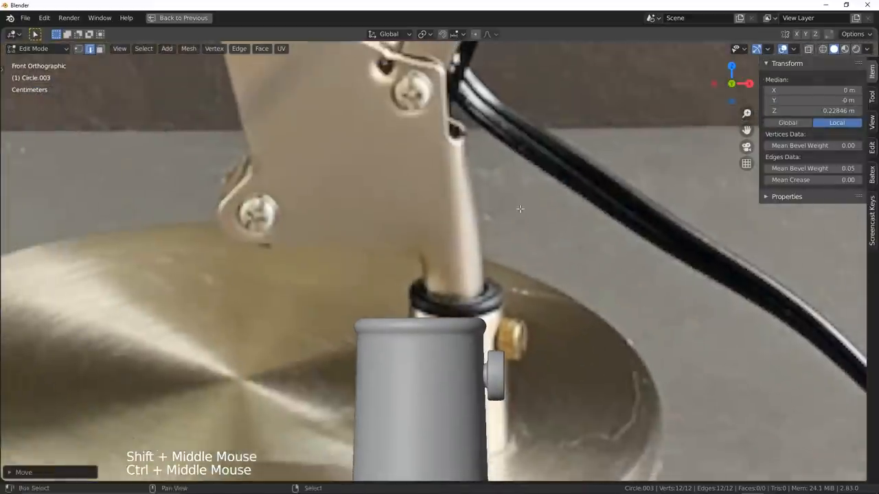
pyautogui.press('e')
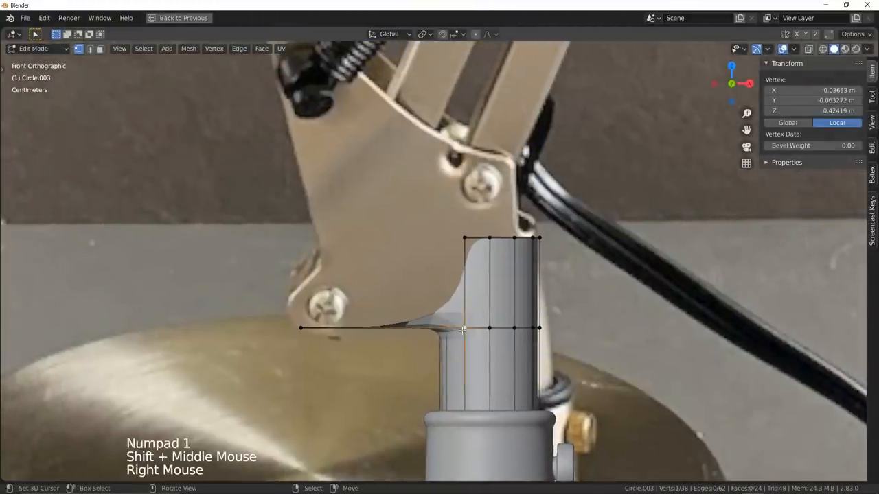
pyautogui.press('f')
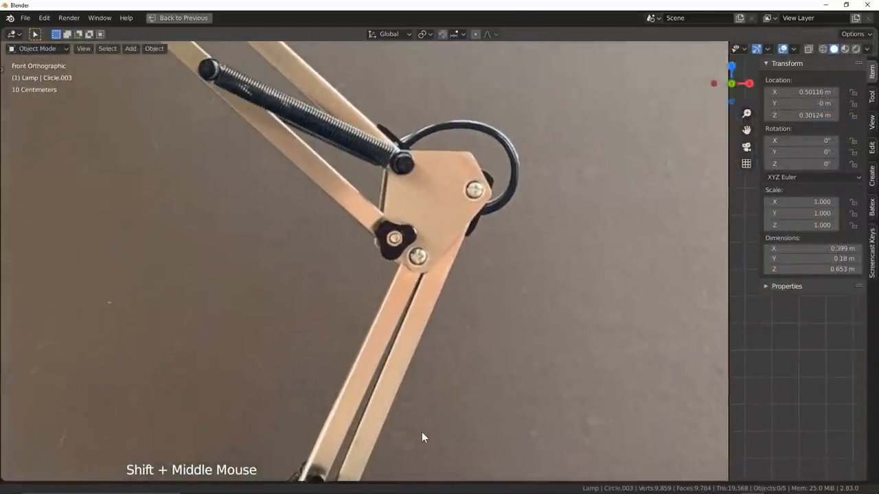
# Shape flat plates over the elbow and shade-end joints and round their corners.
pyautogui.scroll(3)
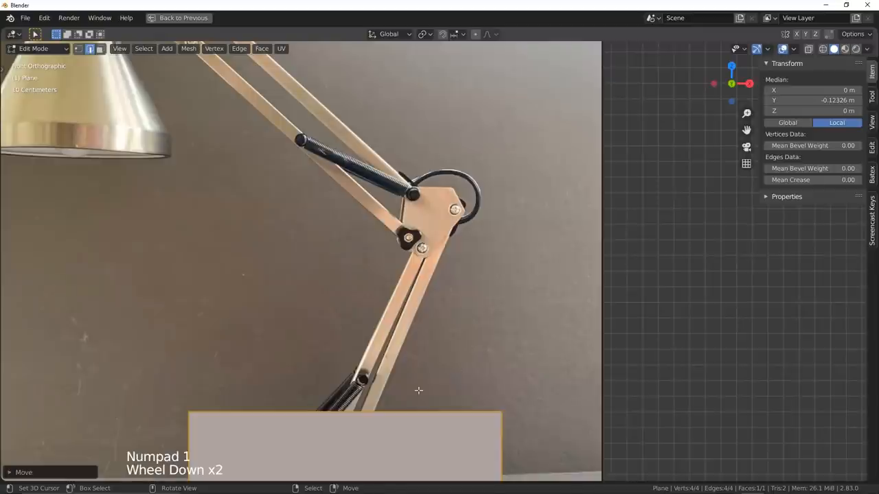
pyautogui.scroll(-3)
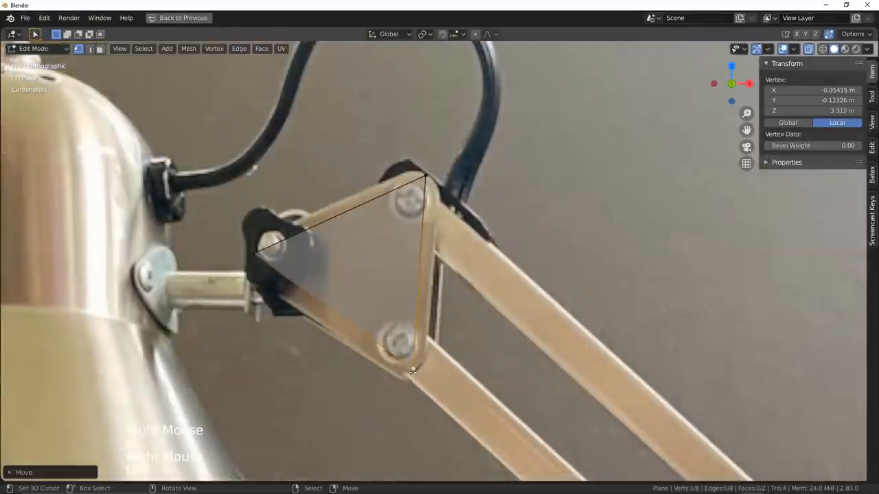
pyautogui.scroll(-3)
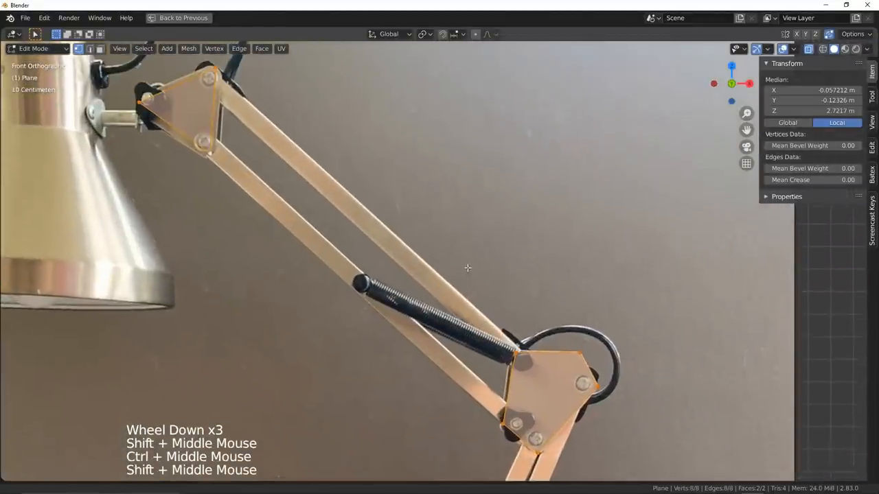
pyautogui.press('shift+ctrl+b')
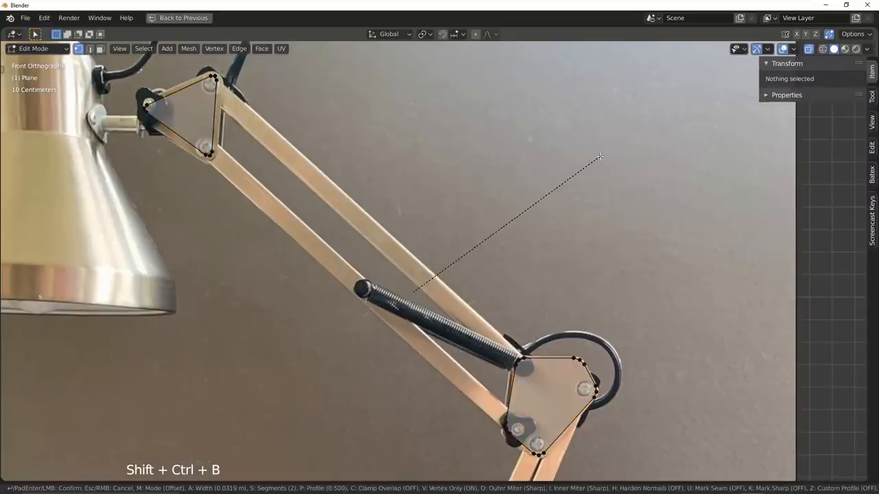
pyautogui.scroll(3)
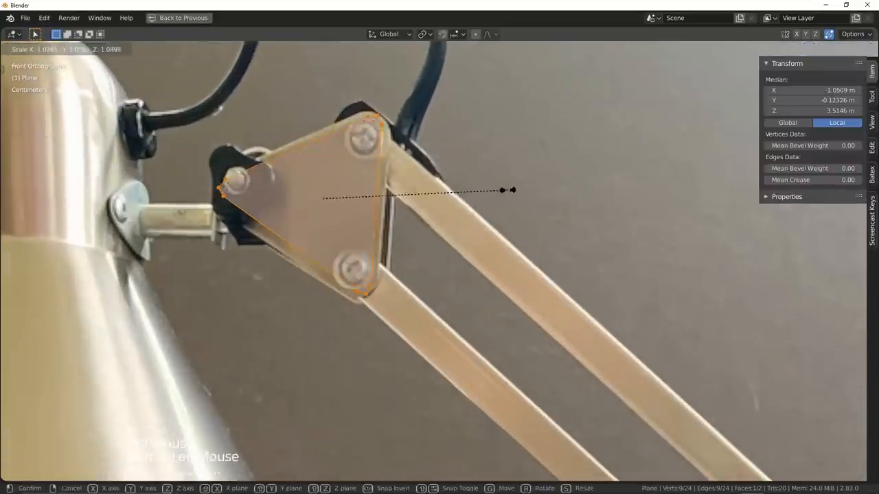
pyautogui.scroll(-3)
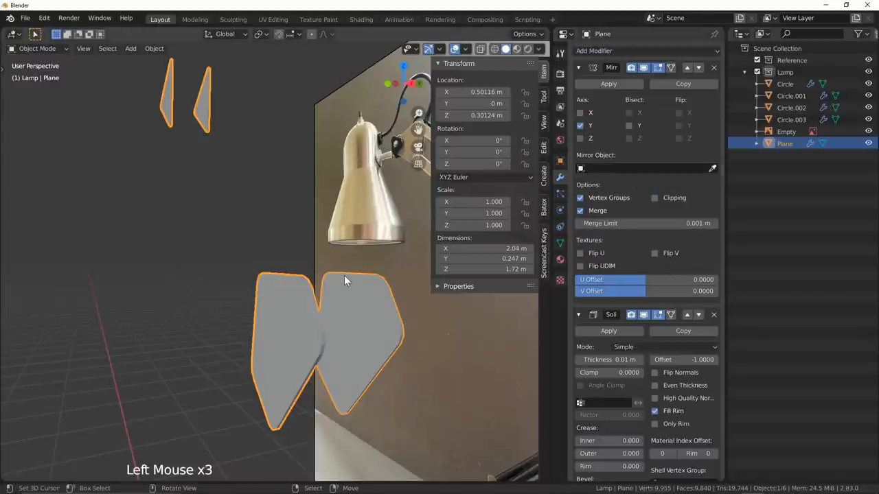
# Select the mirrored joint plate object and inset its faces to form a border.
pyautogui.click(645, 50)
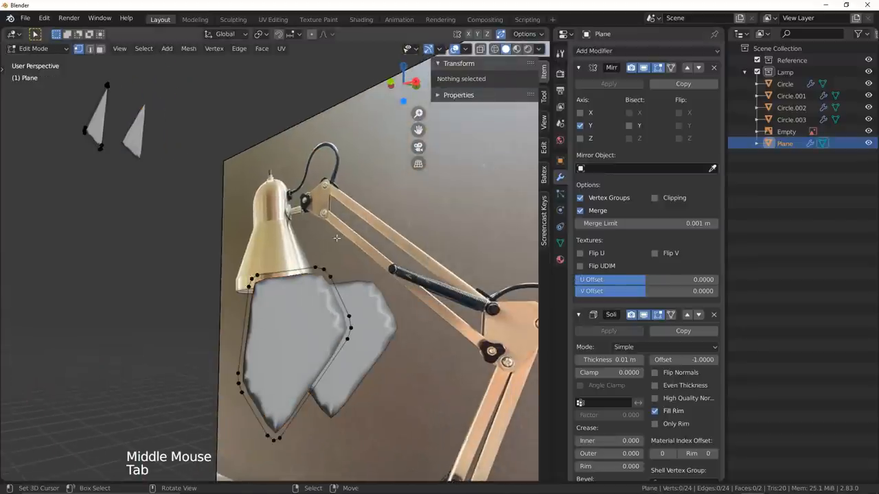
pyautogui.press('i')
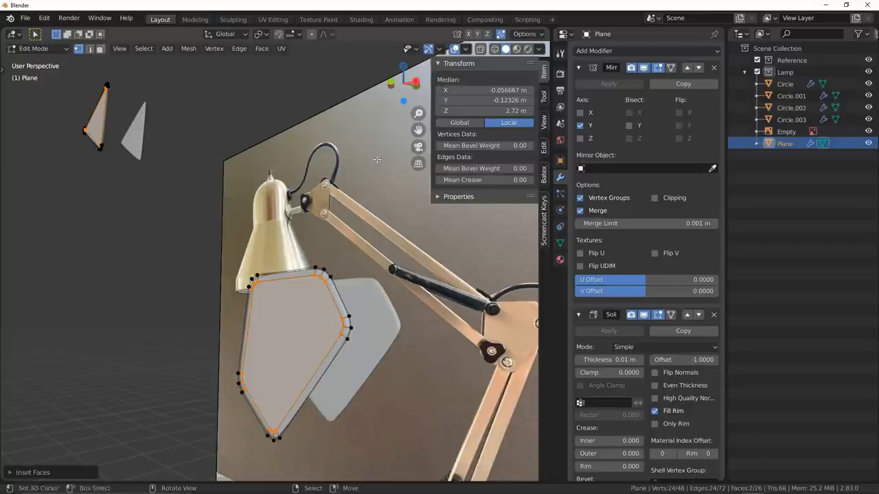
pyautogui.press('Tab')
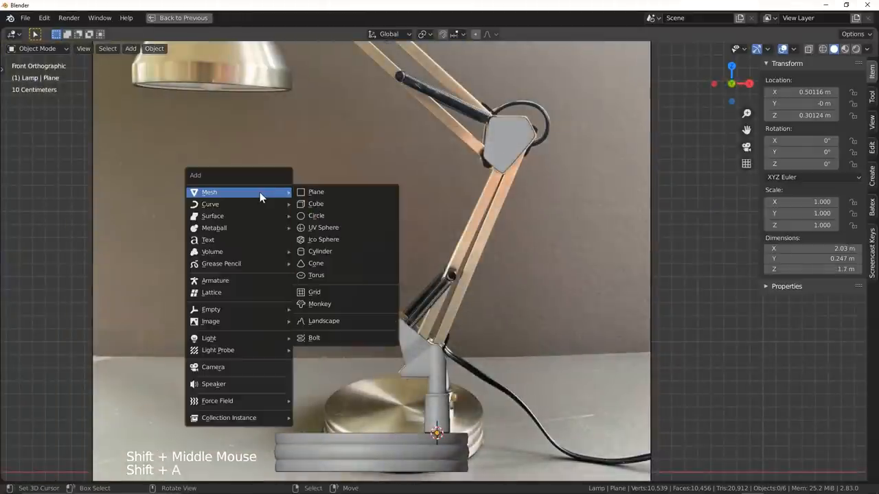
# Add a new cube and squash it into a thin bar.
pyautogui.click(315, 204)
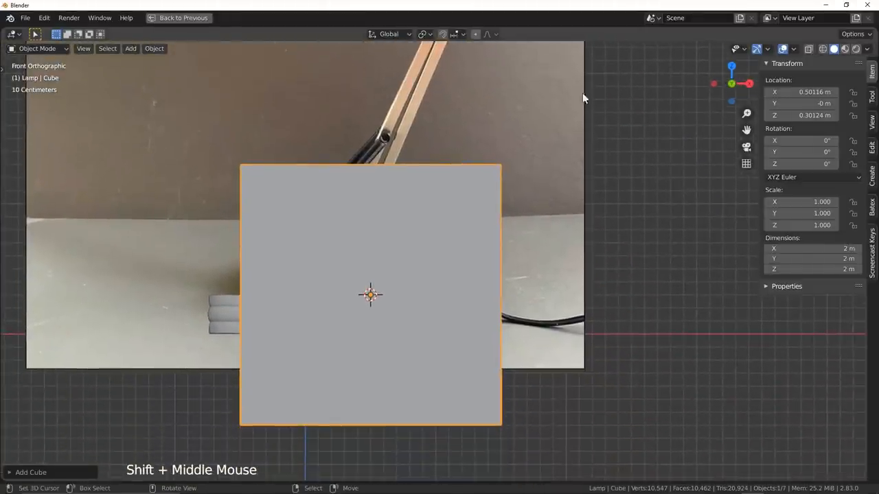
pyautogui.press('Tab')
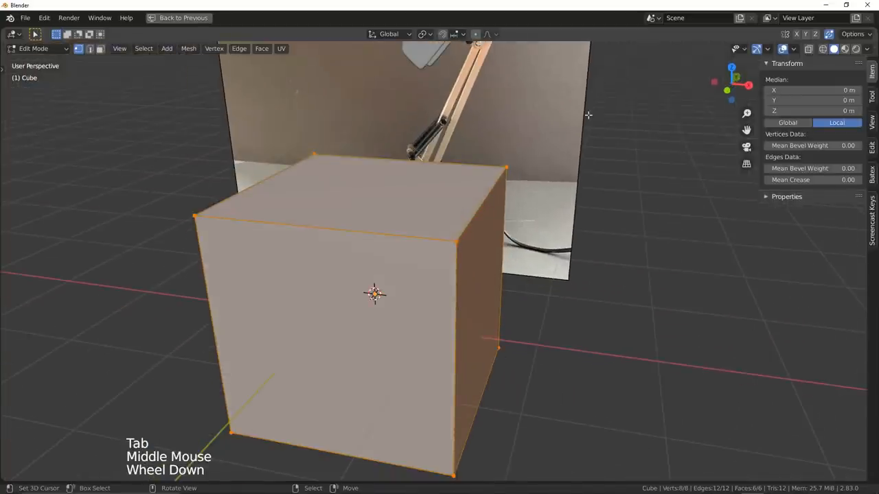
pyautogui.press('s')
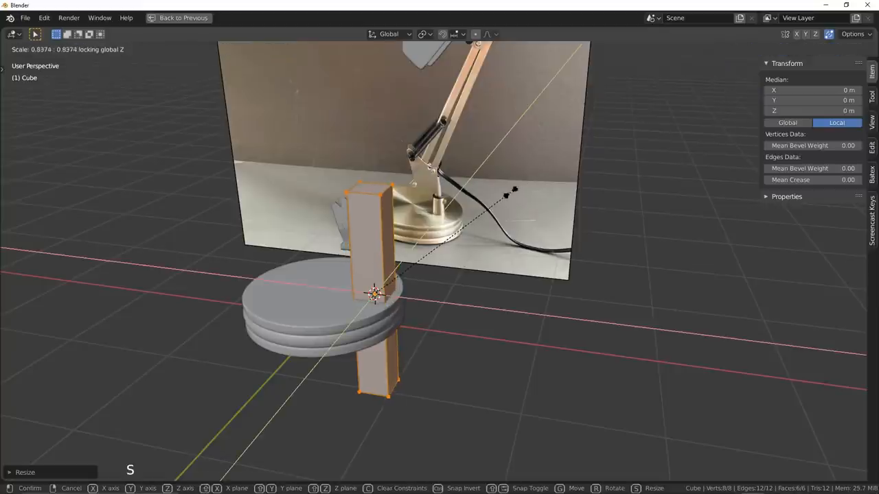
pyautogui.moveTo(374, 282)
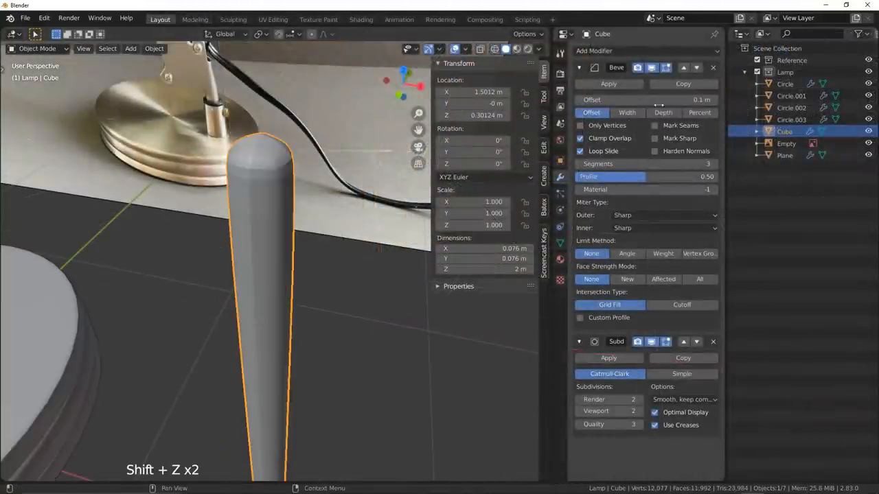
# Shade the bar smooth, place it on the lower arm, and link-duplicate it onto the upper arm.
pyautogui.rightClick(261, 240)
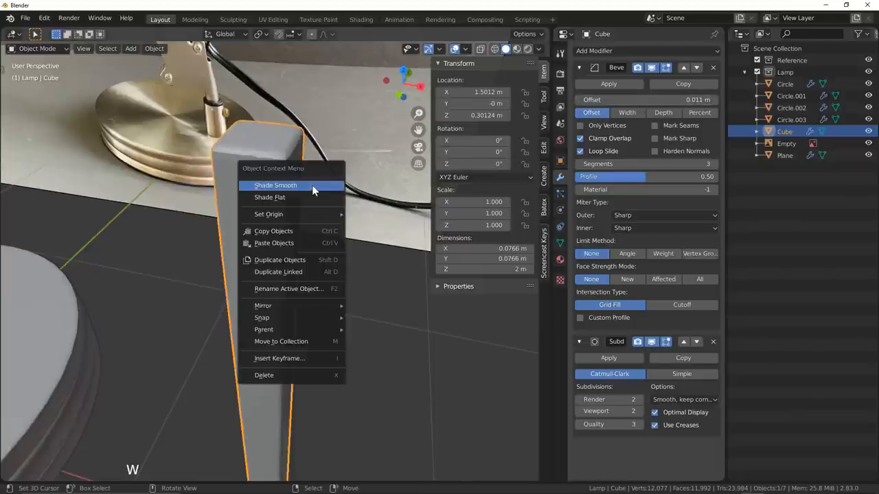
pyautogui.click(276, 185)
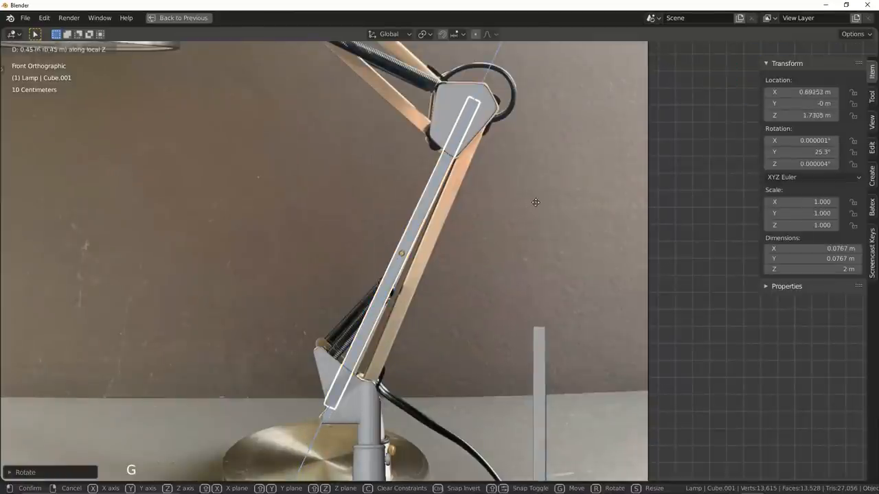
pyautogui.moveTo(539, 204)
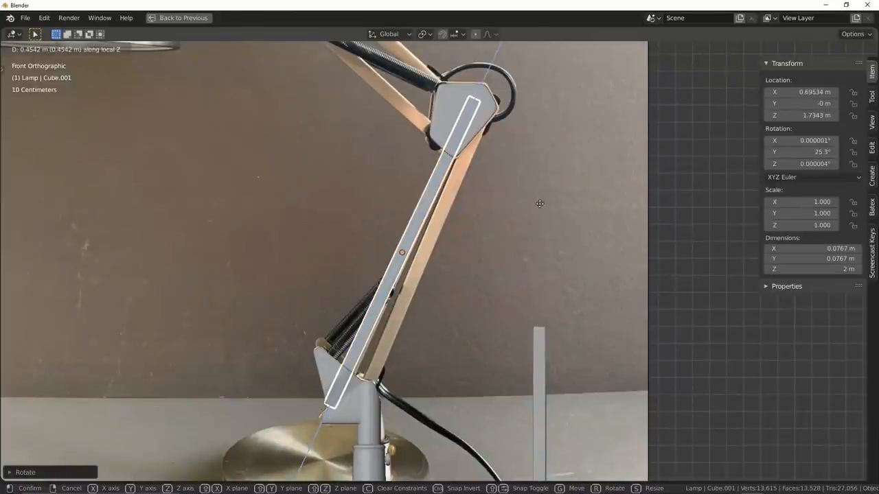
pyautogui.press('alt+d')
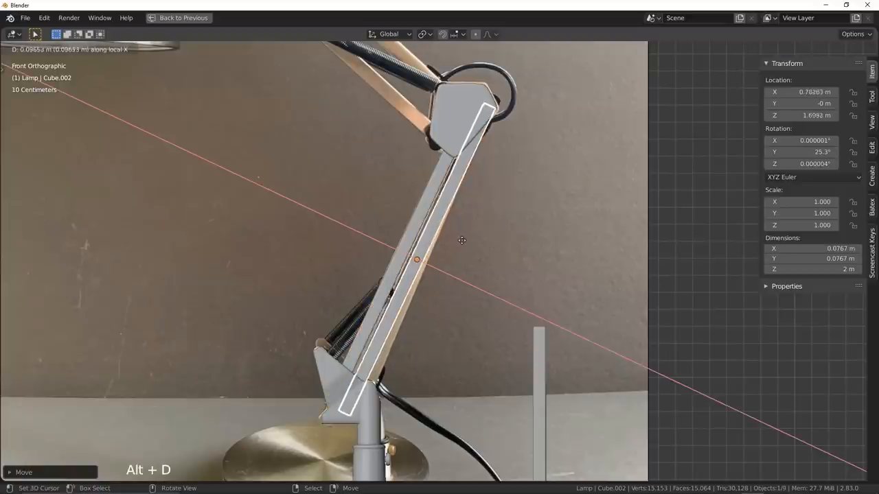
pyautogui.press('r')
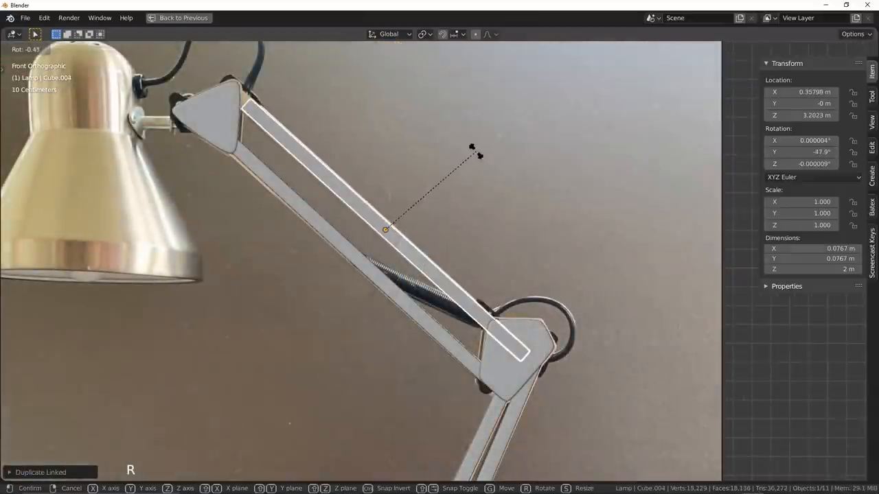
pyautogui.press('g')
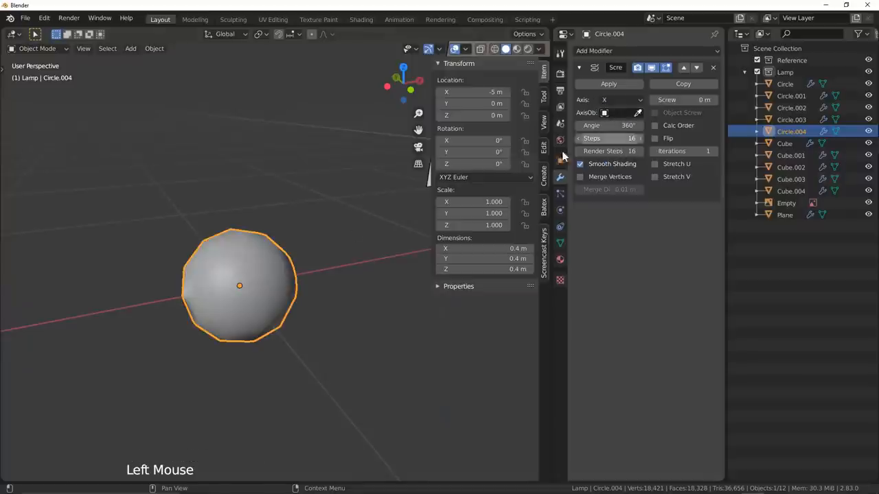
# Offset the circle's vertices, adjust the Screw coil spacing, and tilt the spring onto the lower arm.
pyautogui.press('g')
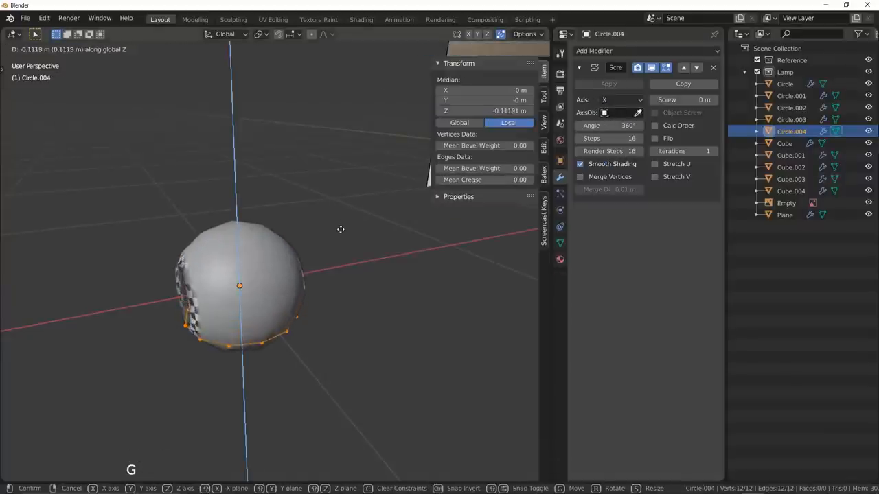
pyautogui.click(239, 285)
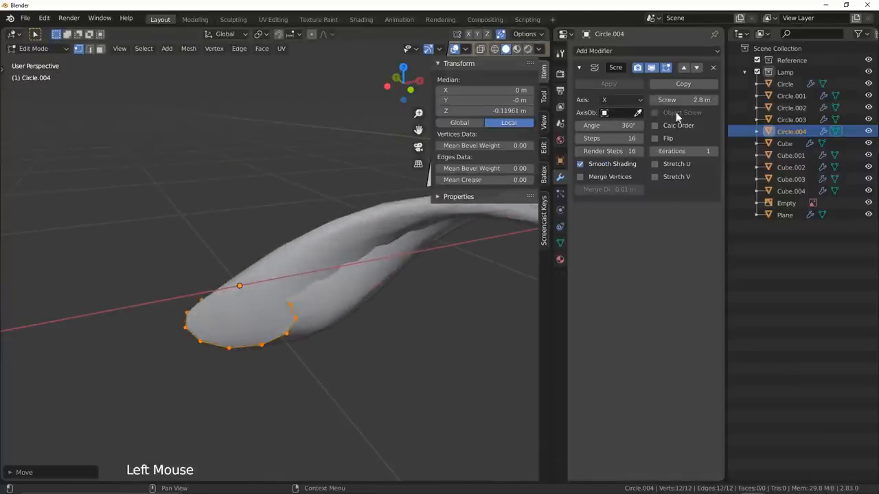
pyautogui.click(618, 99)
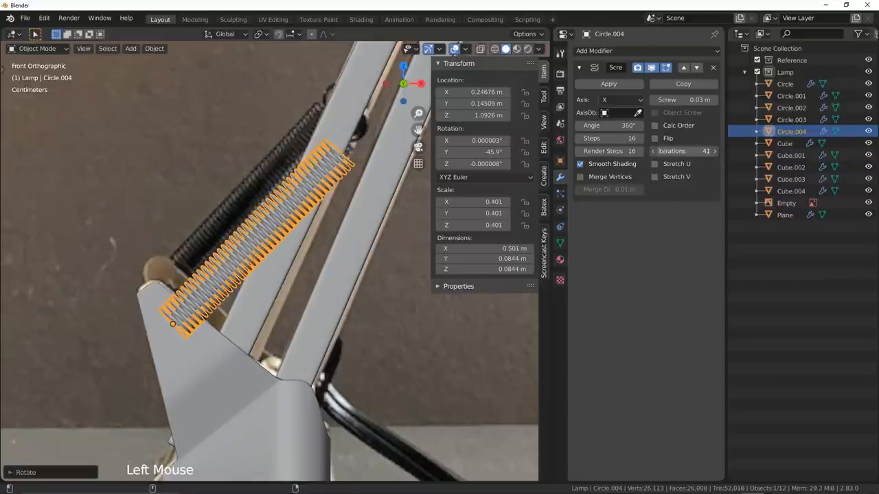
pyautogui.press('r')
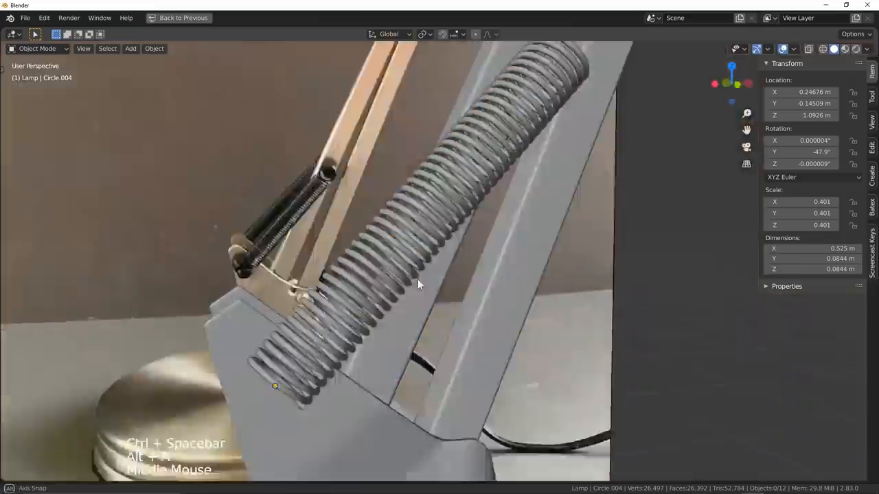
pyautogui.press('Tab')
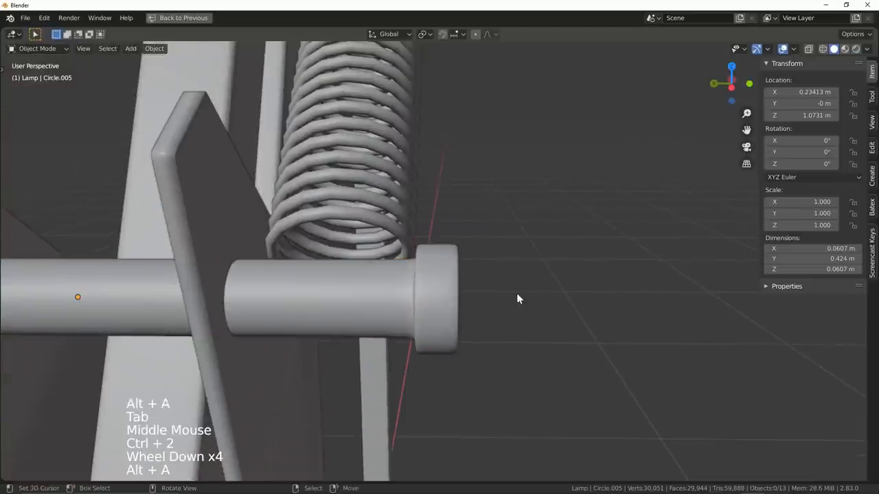
# Add a thick bevelled Bezier circle ring and scale it down over the spring hook.
pyautogui.press('Tab')
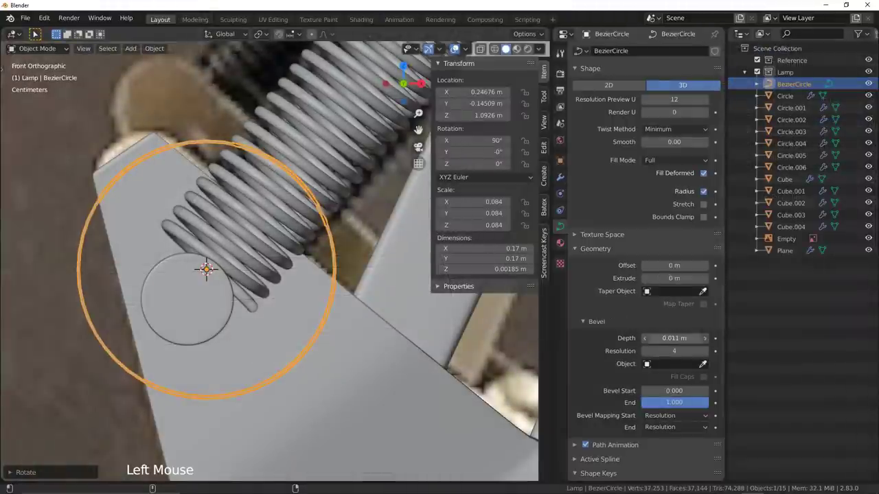
pyautogui.press('s')
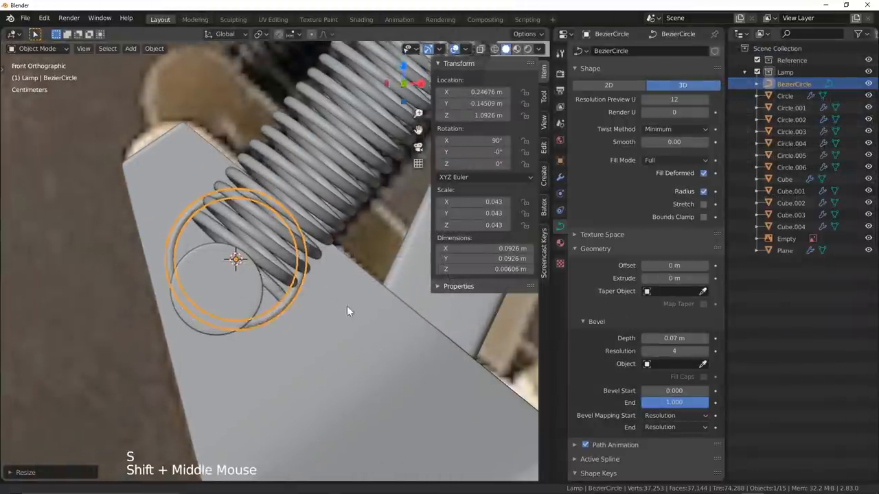
pyautogui.press('s')
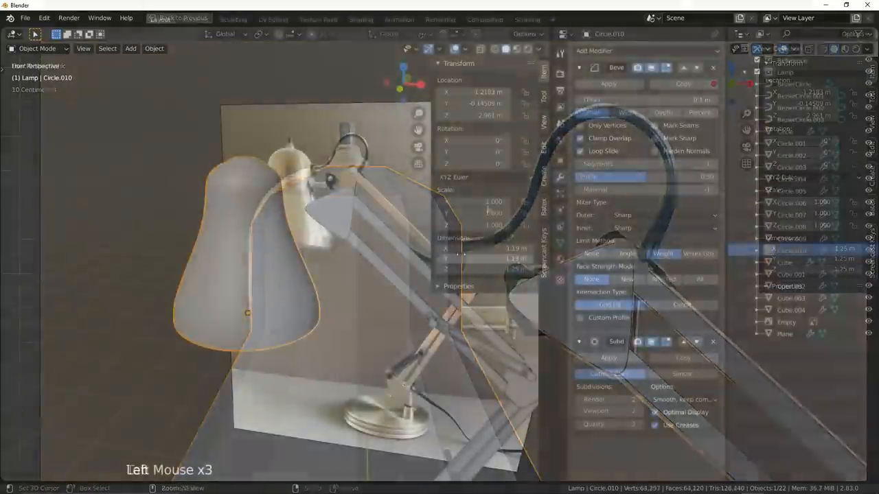
# Extrude and scale the shade's top face into stepped rings with a slim post rising from it.
pyautogui.press('Tab')
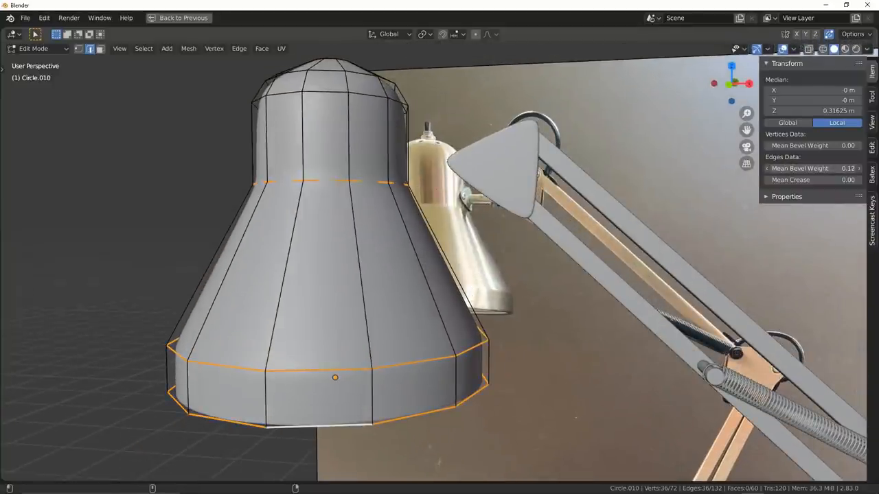
pyautogui.press('ctrl+space')
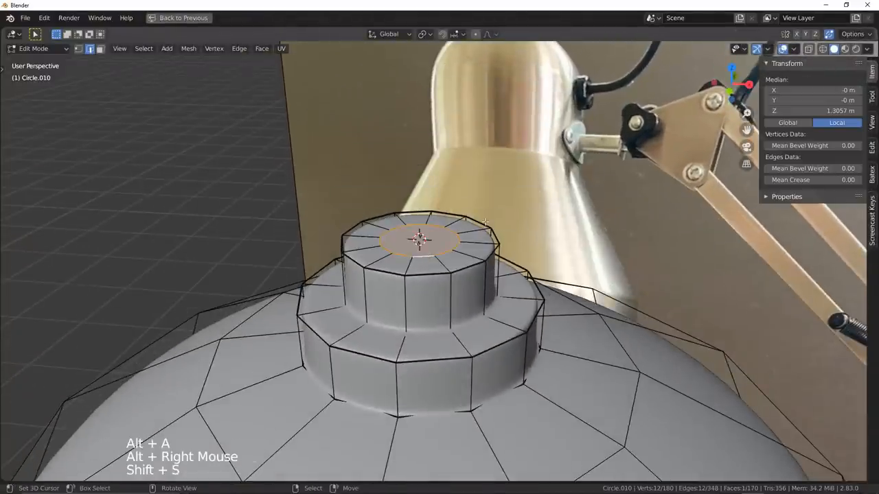
pyautogui.press('e')
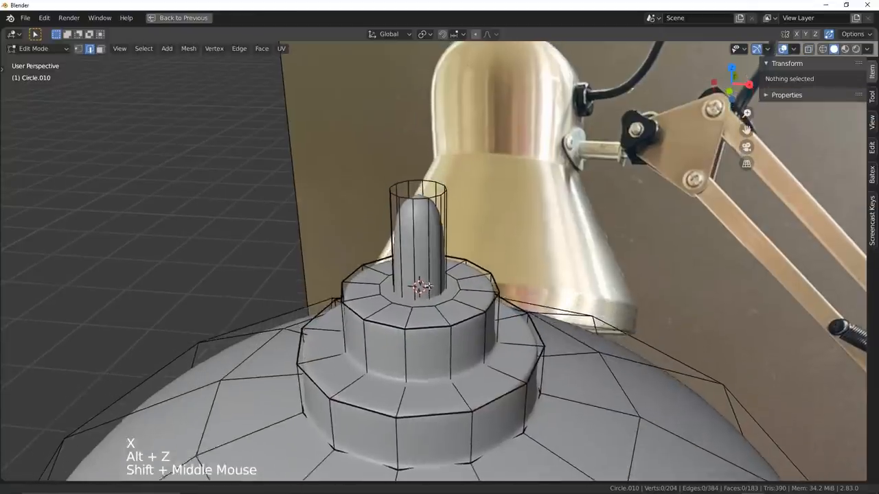
pyautogui.press('s')
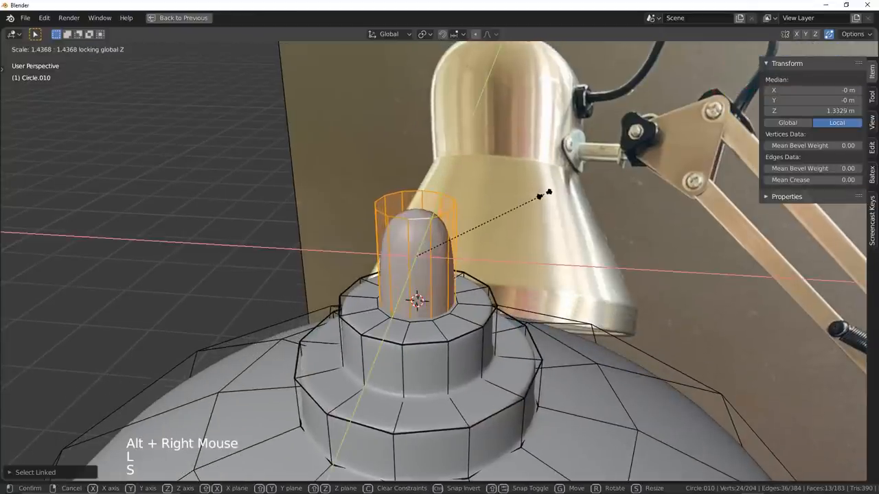
pyautogui.press('ctrl+z')
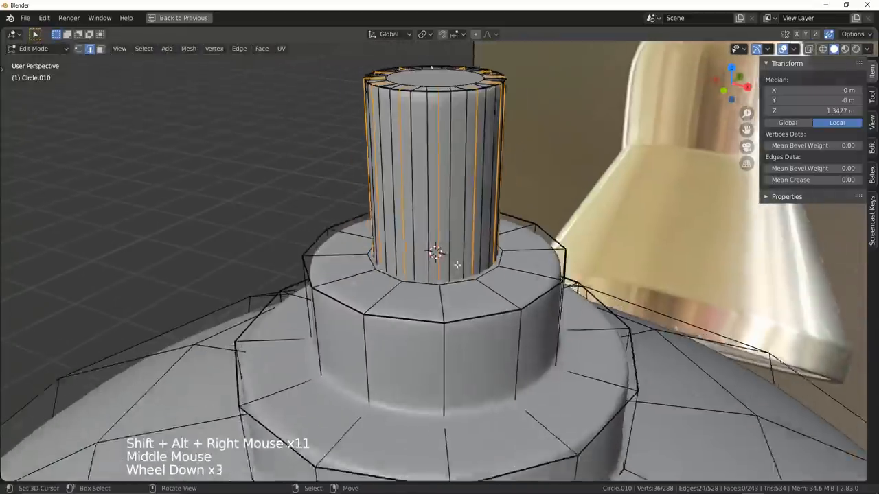
pyautogui.press('s')
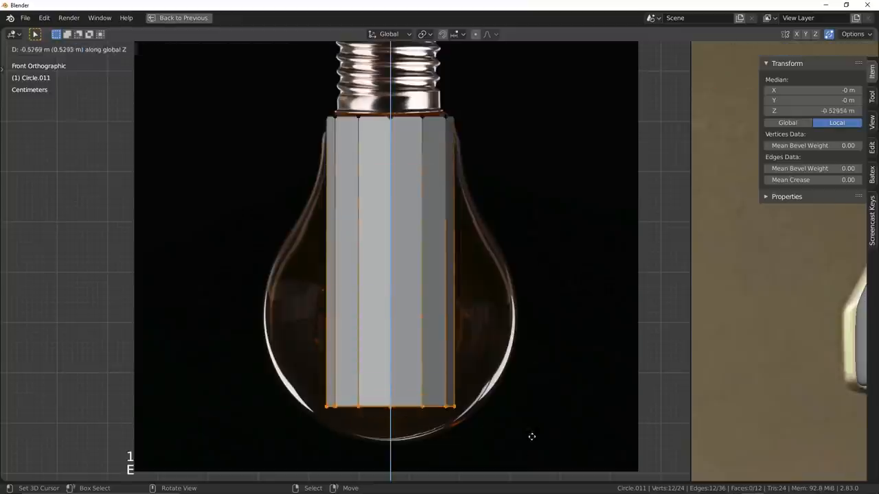
# Loop cut, bevel and scale the cylinder into the bulb outline, then extrude a screw base.
pyautogui.press('ctrl+r')
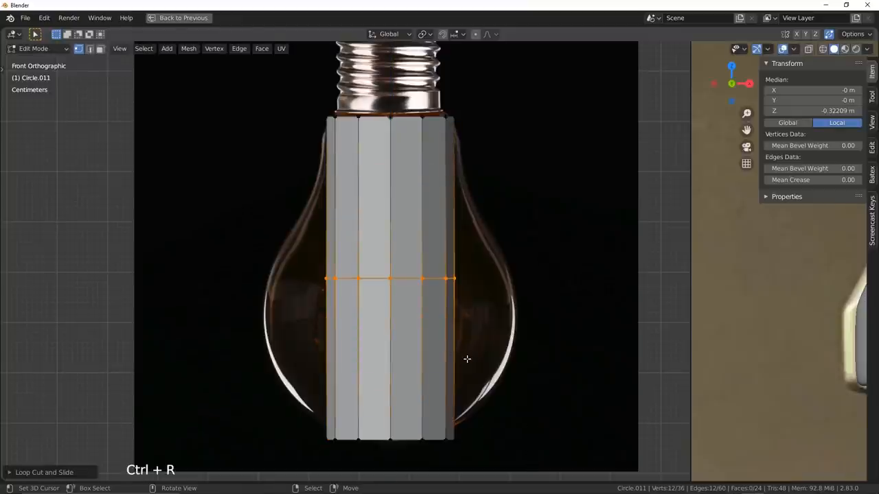
pyautogui.press('Alt+z')
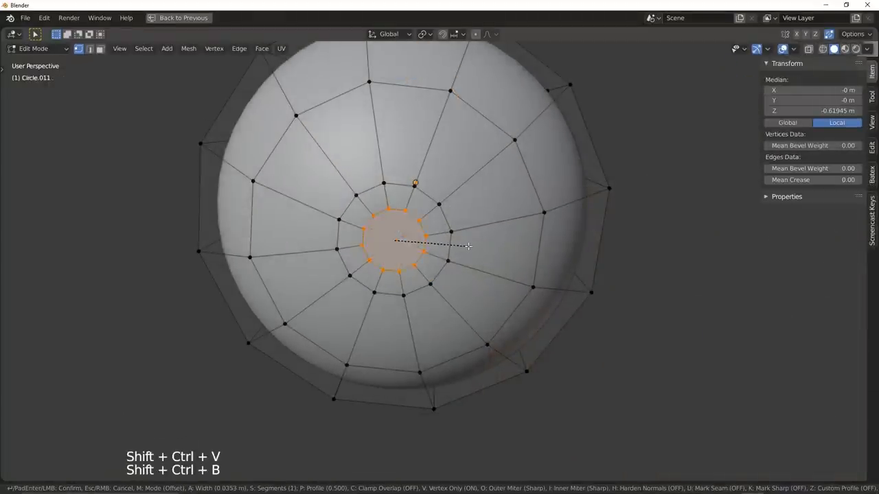
pyautogui.press('Tab')
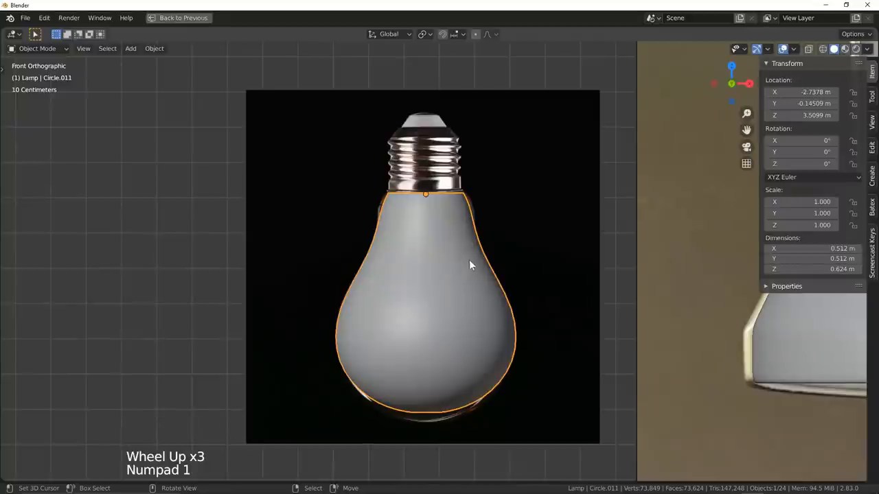
pyautogui.press('Tab')
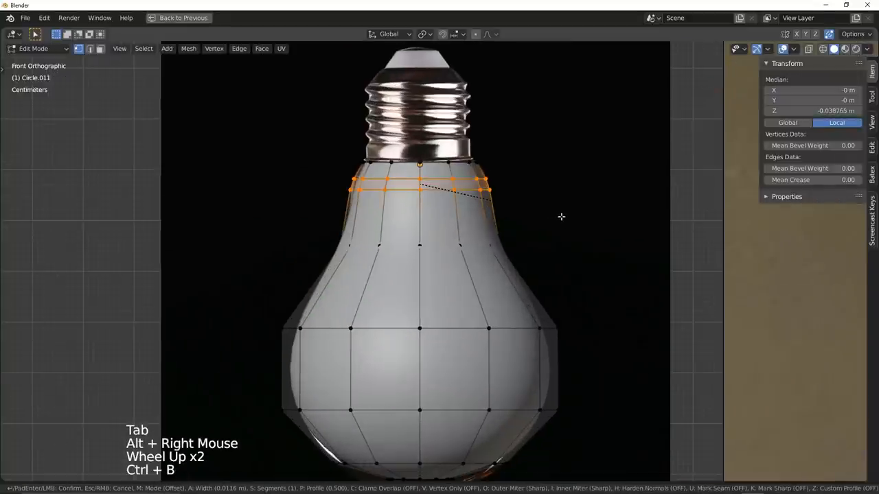
pyautogui.press('g')
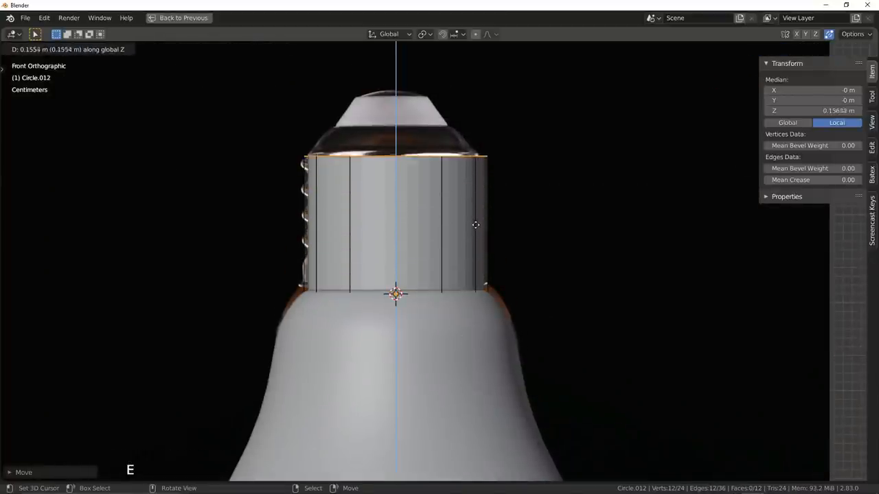
pyautogui.press('s')
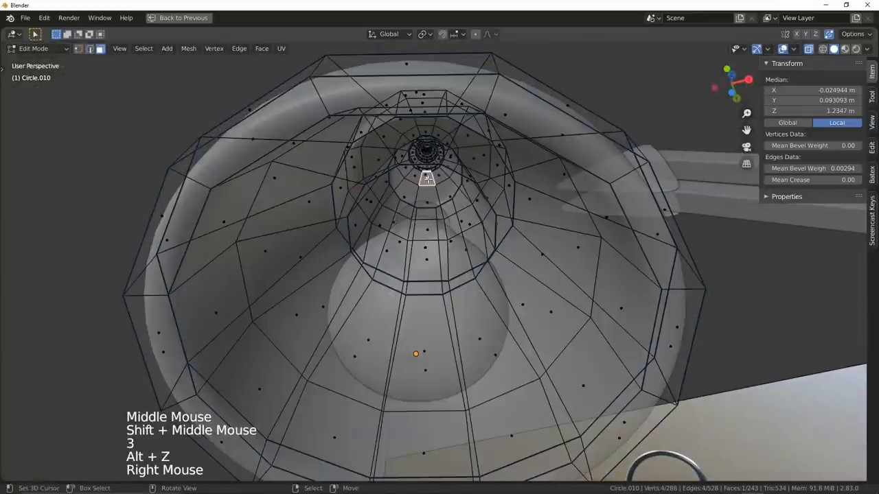
# View from below the shade in X-ray and position the bulb inside the shade.
pyautogui.press('e')
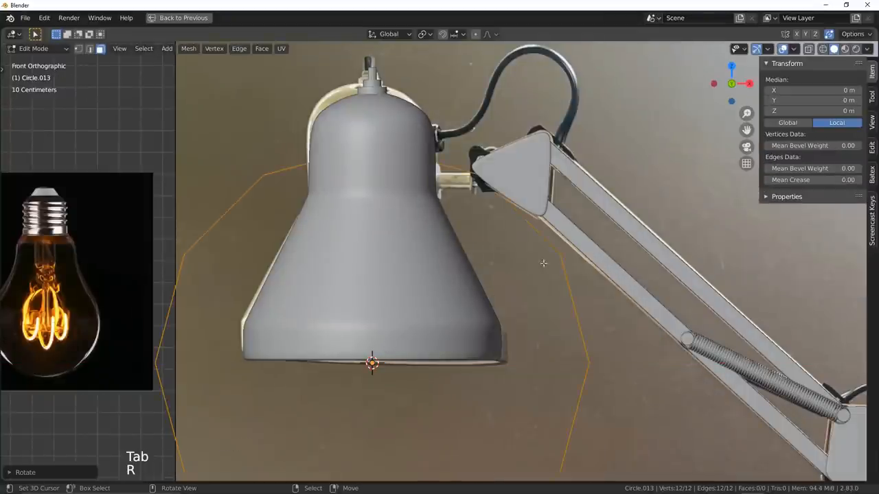
# Move, scale and extrude a circle into a filled collar at the shade joint, with an inset stem.
pyautogui.press('Tab')
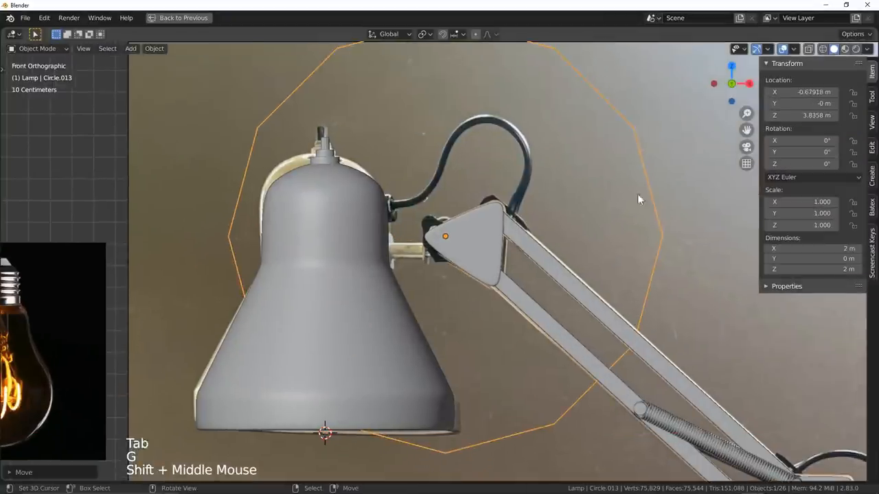
pyautogui.press('Tab')
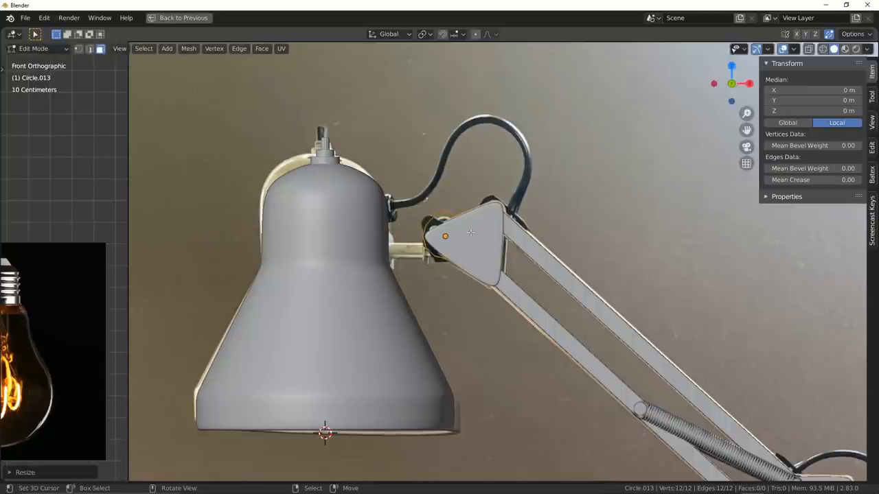
pyautogui.press('g')
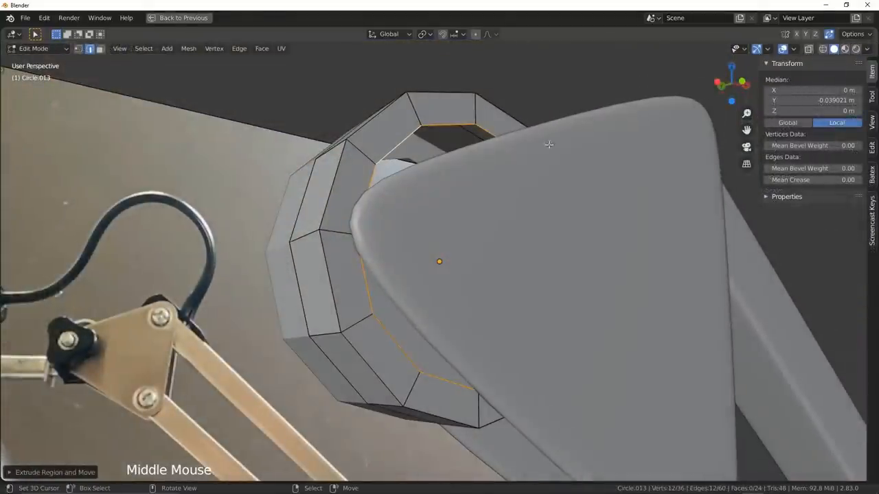
pyautogui.press('f')
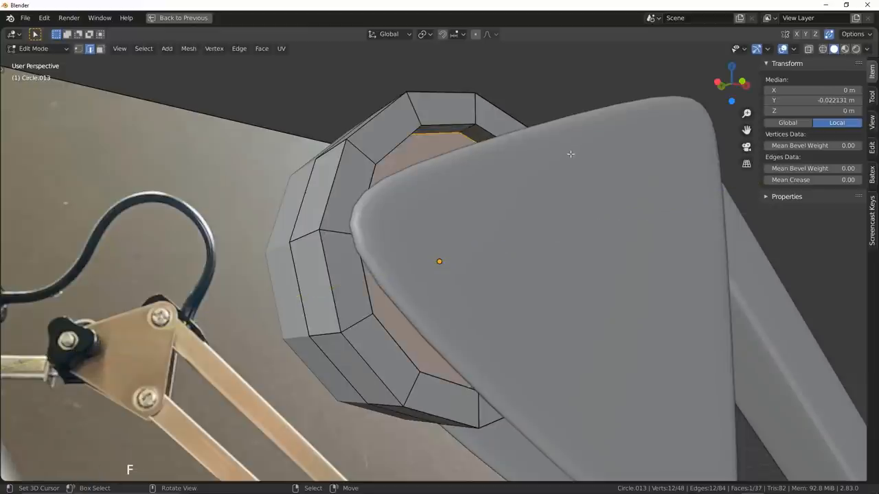
pyautogui.scroll(-3)
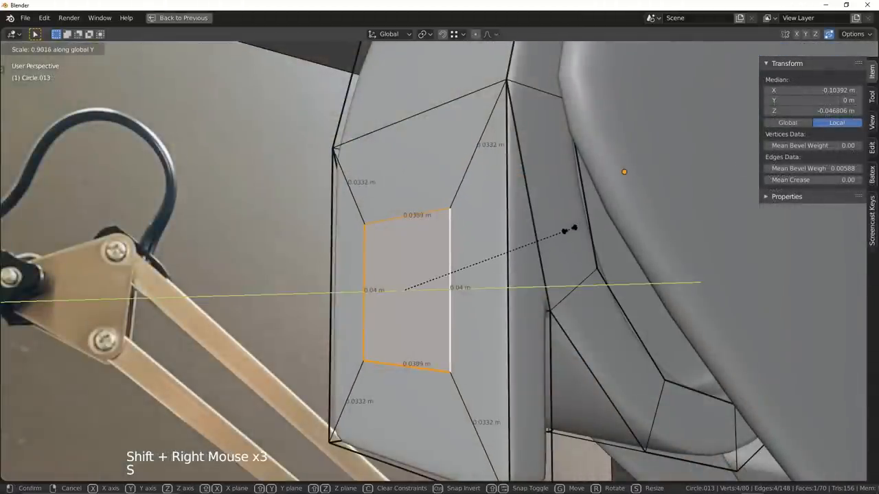
pyautogui.moveTo(638, 221)
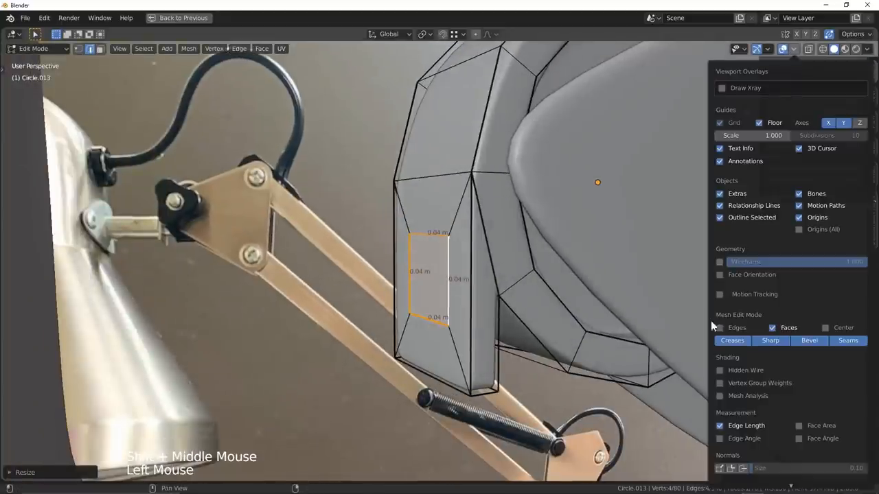
pyautogui.press('e')
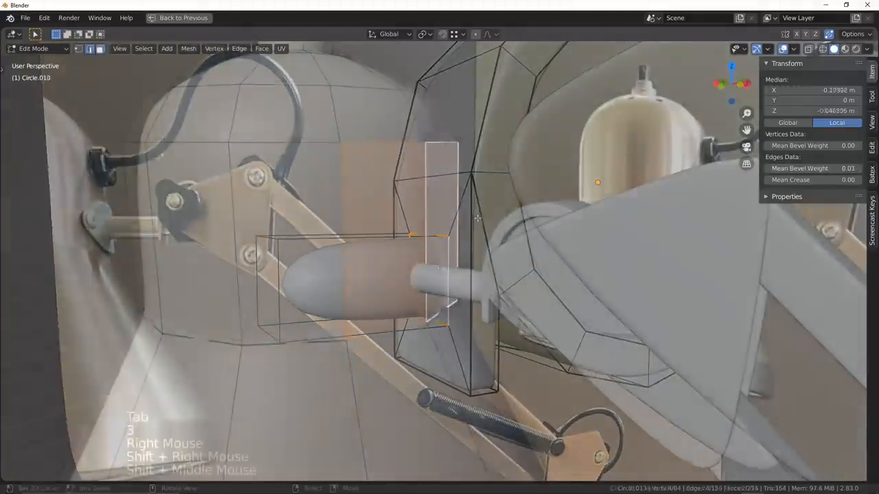
pyautogui.press('Tab')
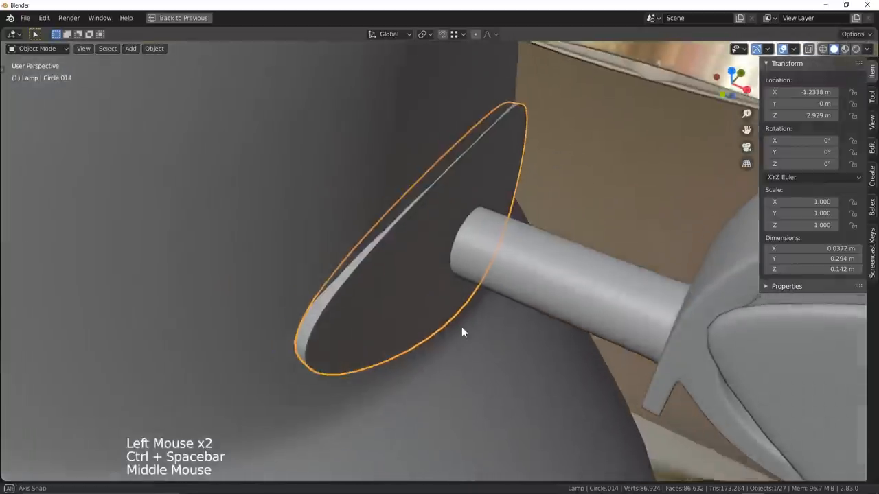
# Reshape the thin disc against the shade by selecting and moving its corner vertices.
pyautogui.press('Tab')
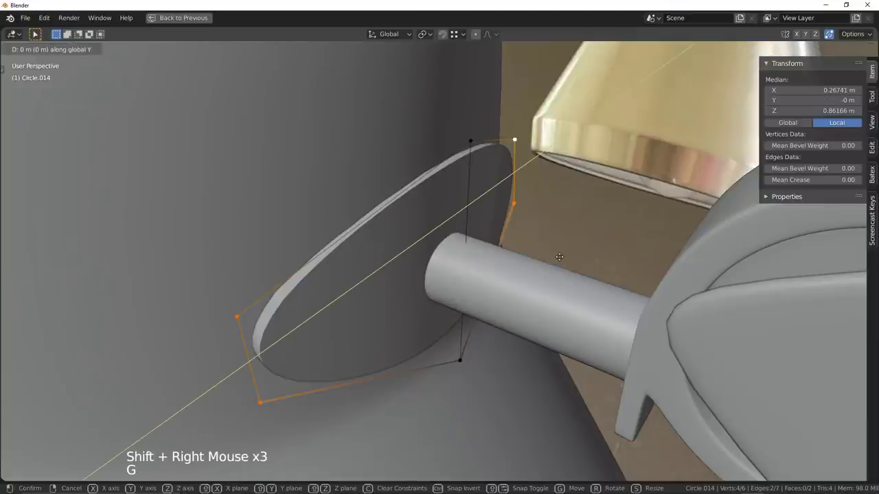
pyautogui.rightClick(478, 338)
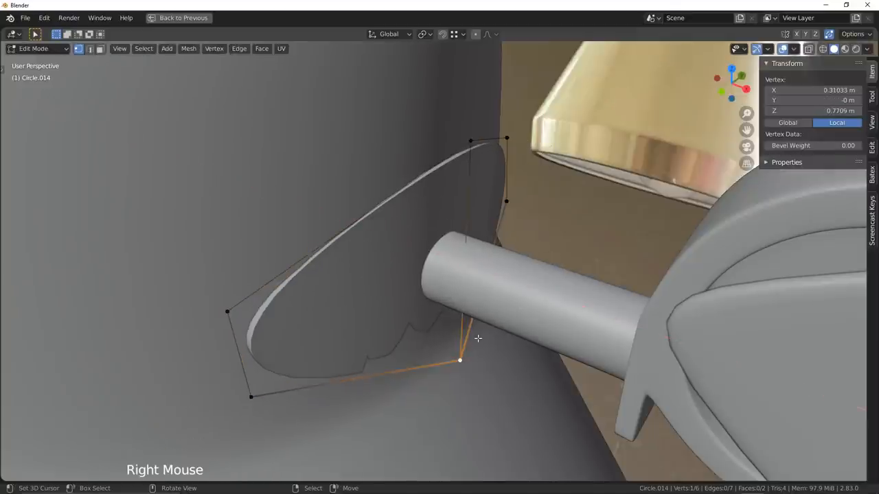
pyautogui.press('Tab')
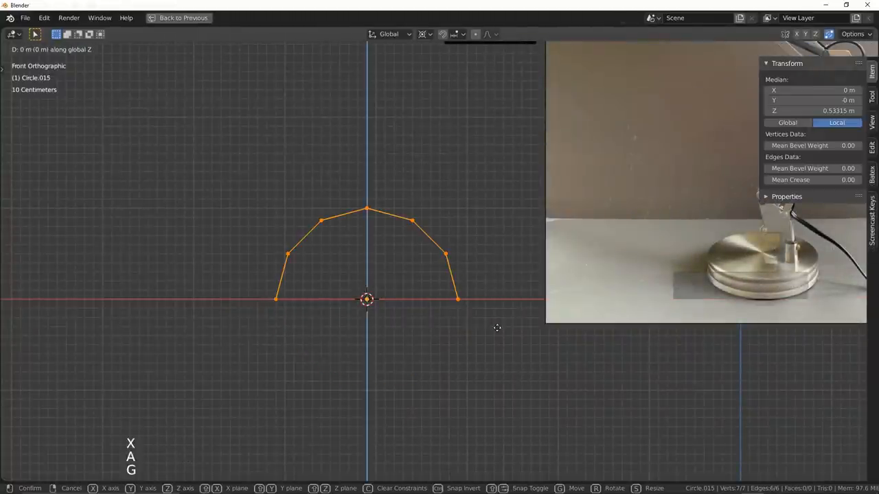
# Adjust the rounded cap discs on the arm pivots beside the lower joint.
pyautogui.scroll(-3)
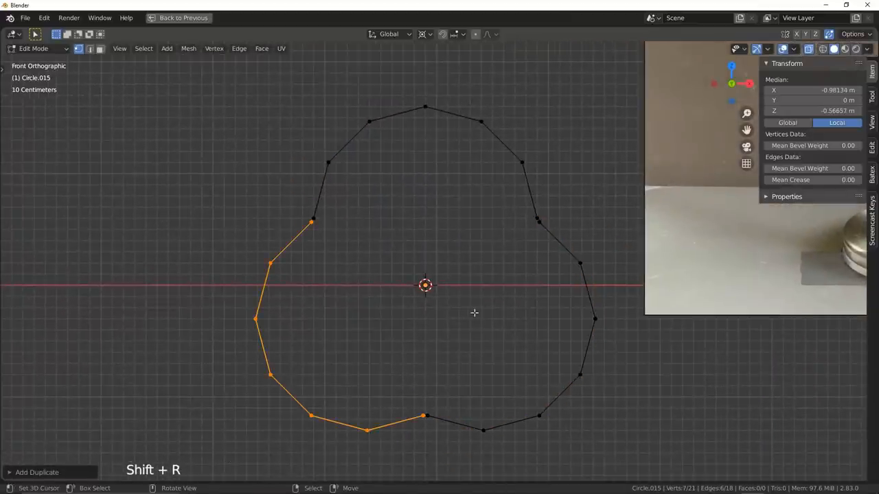
pyautogui.press('m')
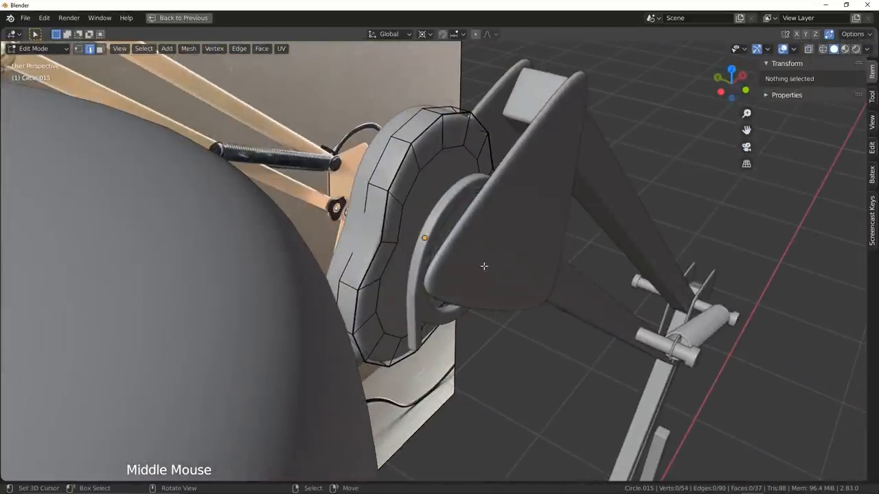
pyautogui.press('Tab')
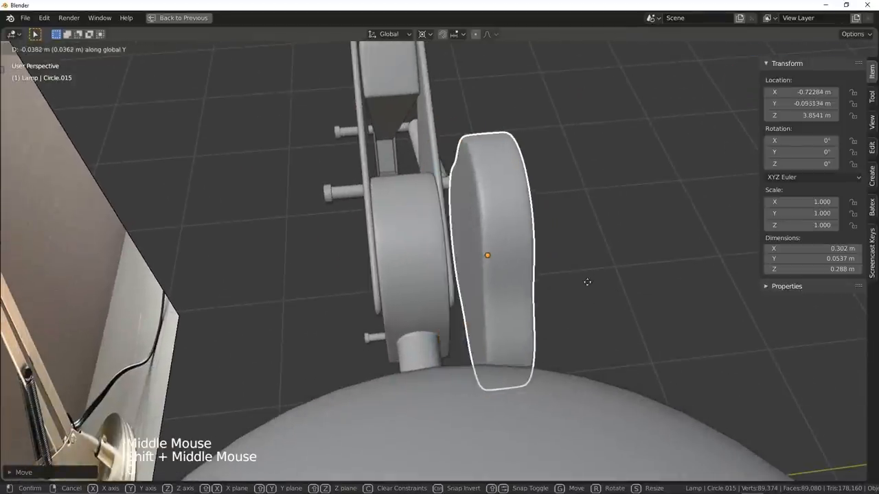
pyautogui.press('Tab')
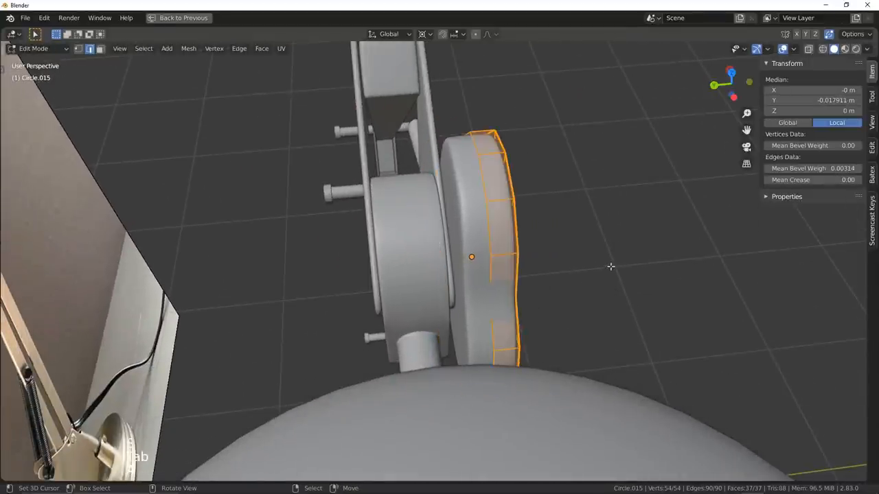
# Set the pivot point to Individual Origins and turn off Lock Object Modes.
pyautogui.click(443, 34)
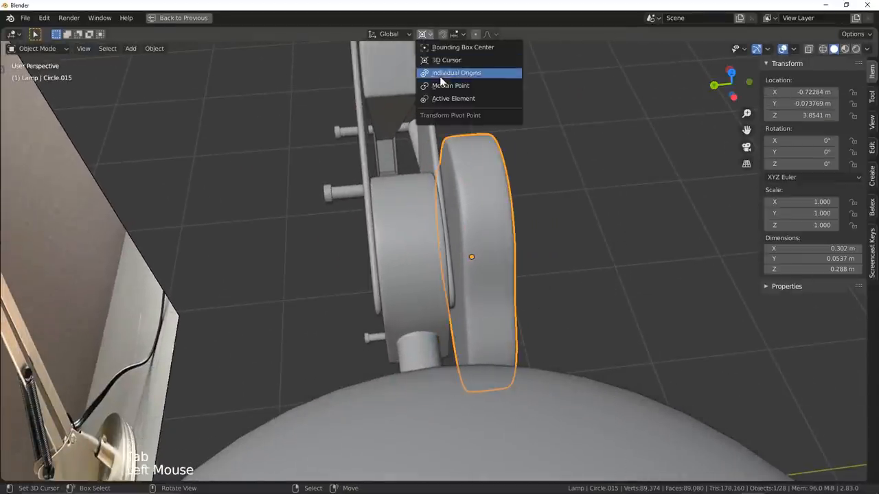
pyautogui.click(44, 17)
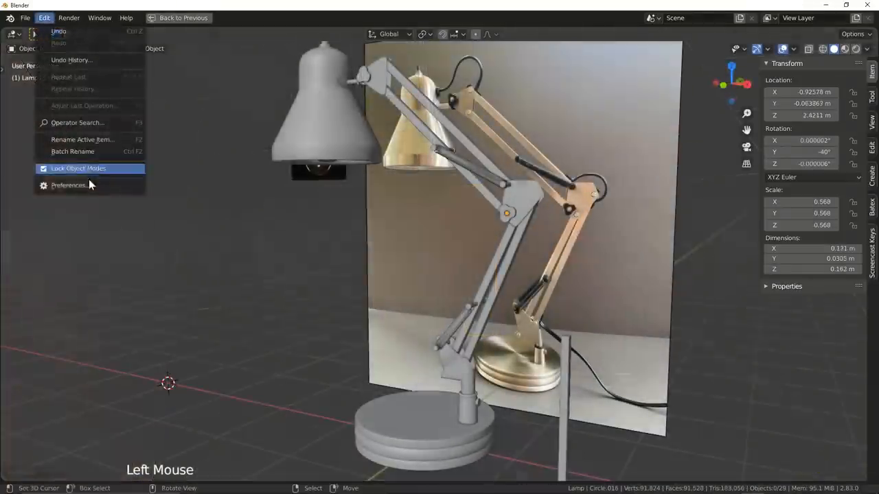
pyautogui.click(68, 185)
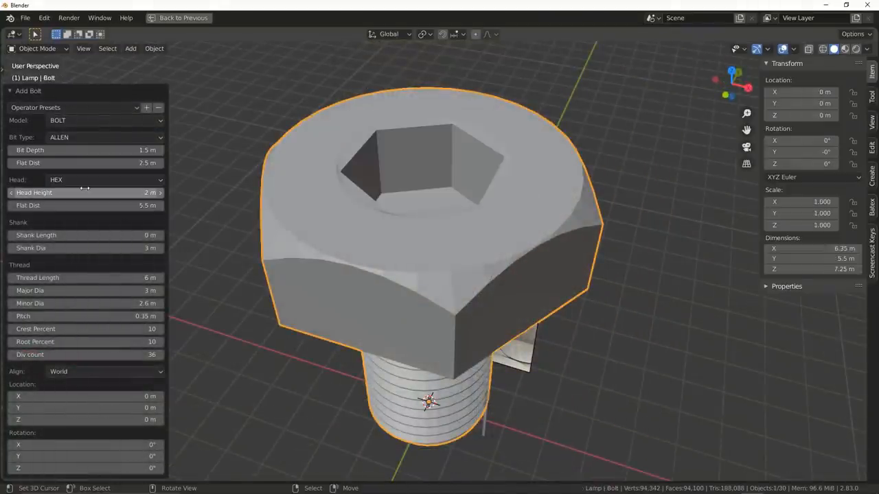
# Give the bolt a DOME head, delete its threaded shank, and duplicate it for the upper joint.
pyautogui.click(103, 179)
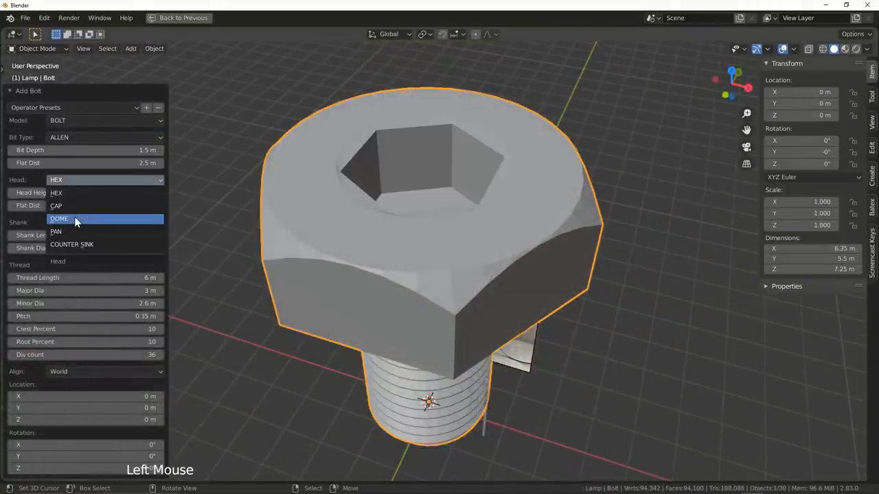
pyautogui.click(60, 218)
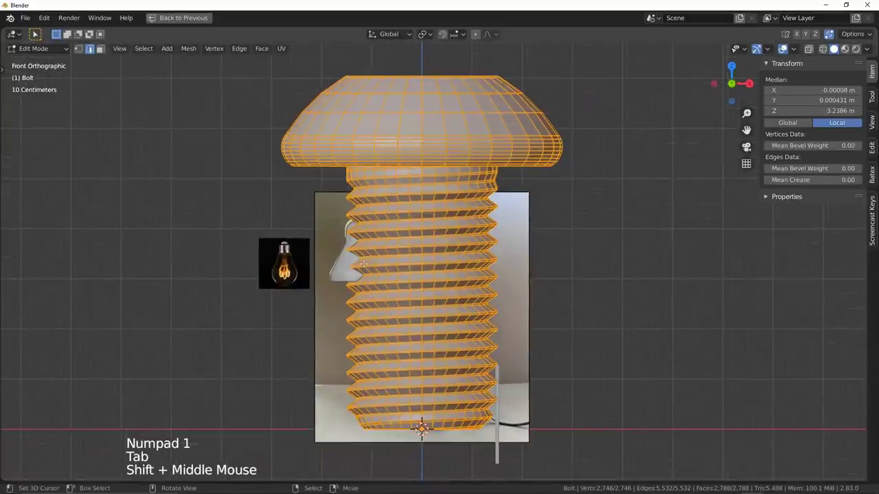
pyautogui.press('alt+a')
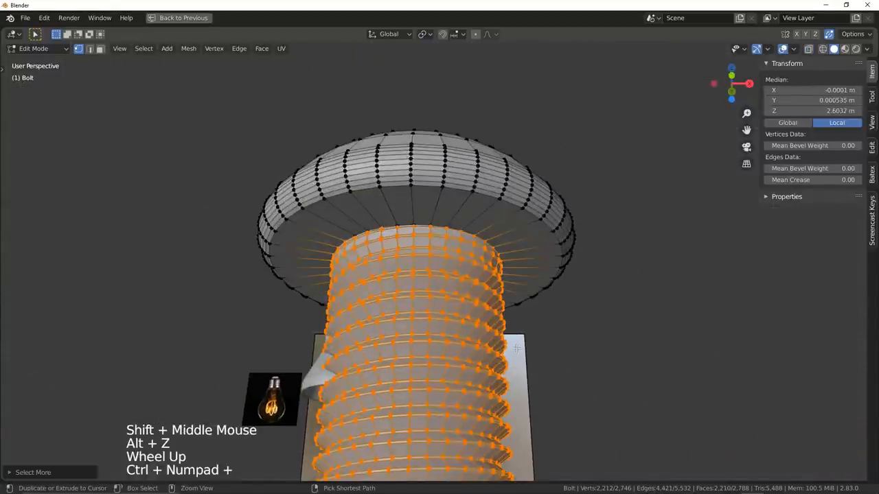
pyautogui.press('Tab')
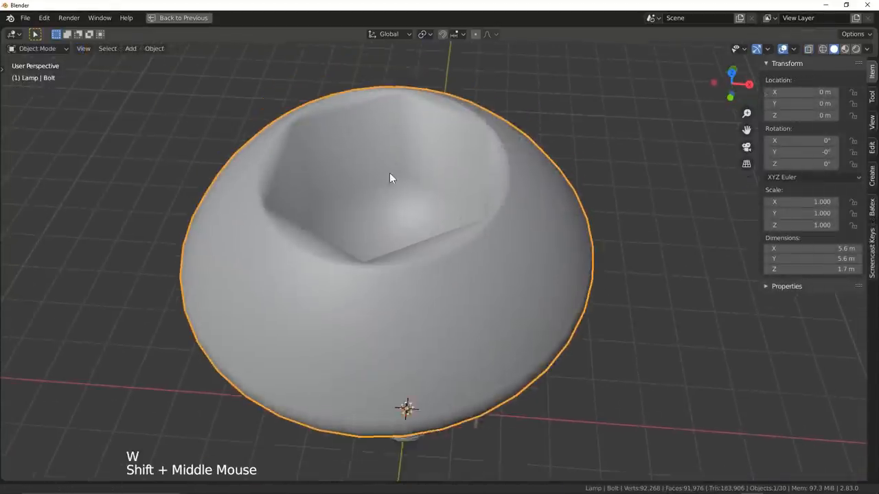
pyautogui.press('ctrl+space')
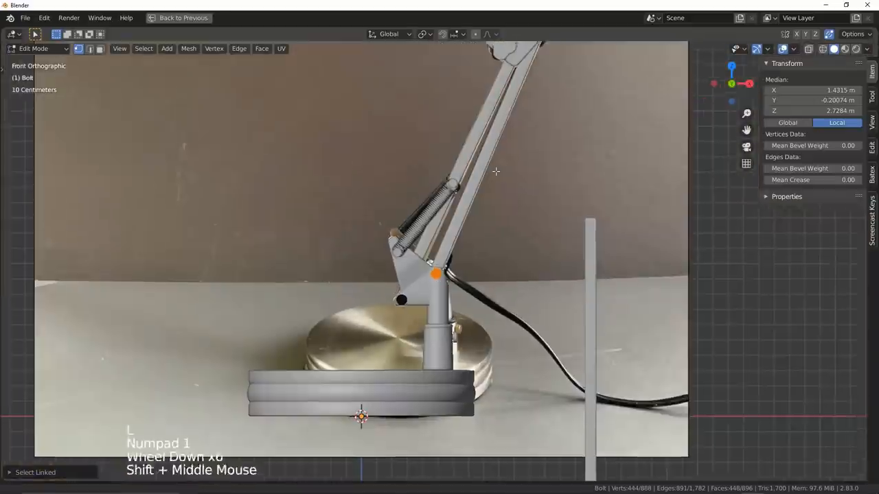
pyautogui.press('shift+d')
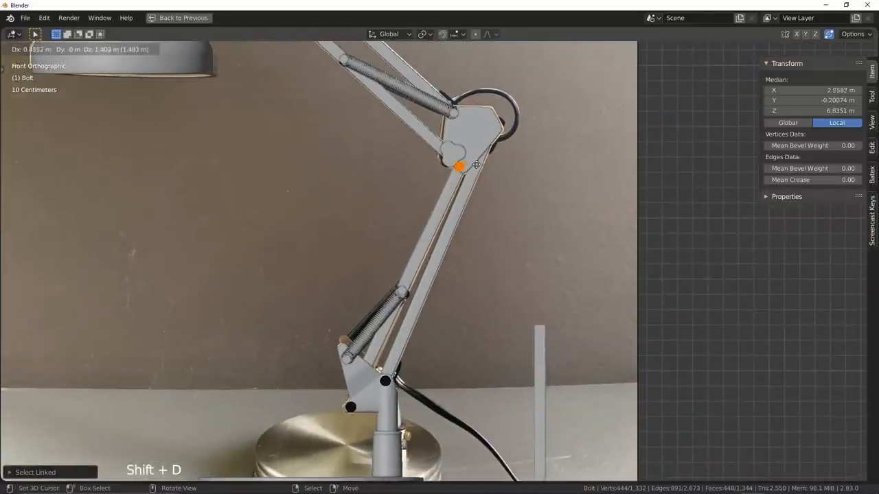
pyautogui.scroll(3)
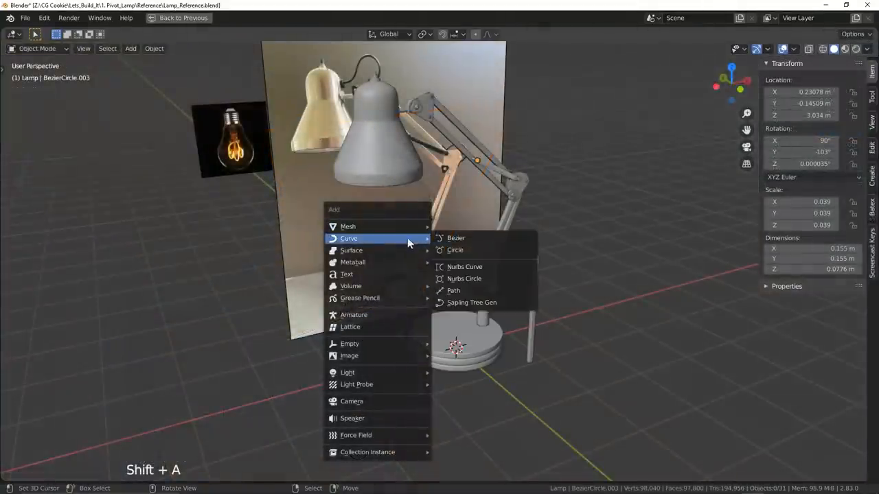
# Add a path for the wire, position it, and size its circle bevel profile.
pyautogui.click(453, 290)
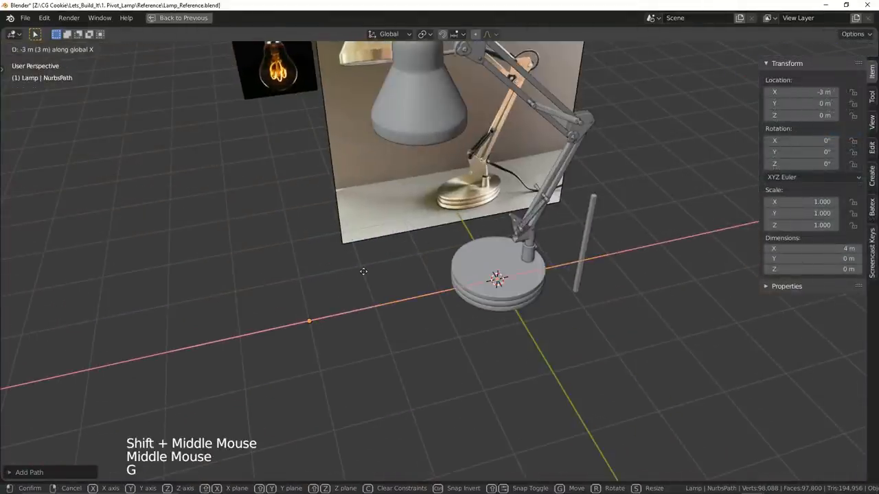
pyautogui.press('shift+s')
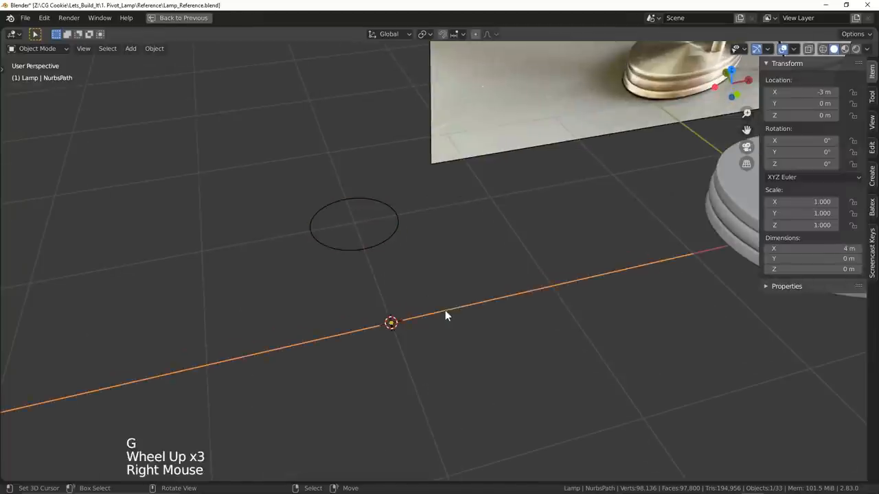
pyautogui.press('ctrl+space')
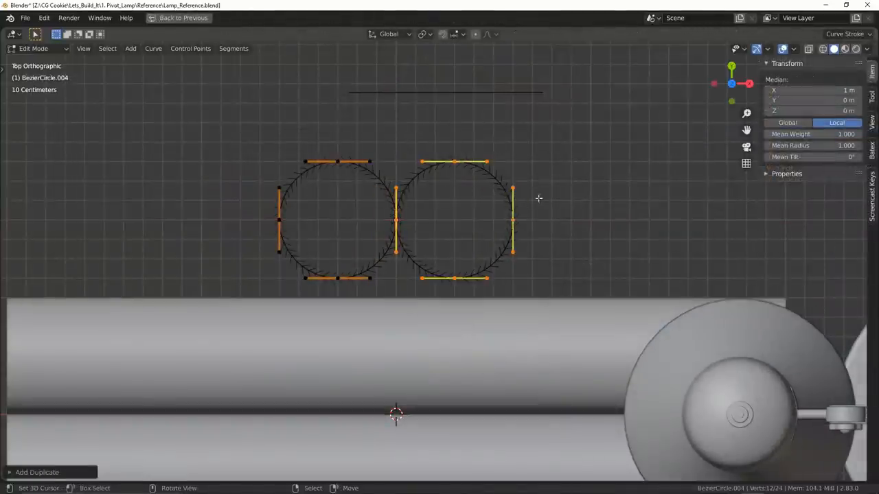
pyautogui.press('s')
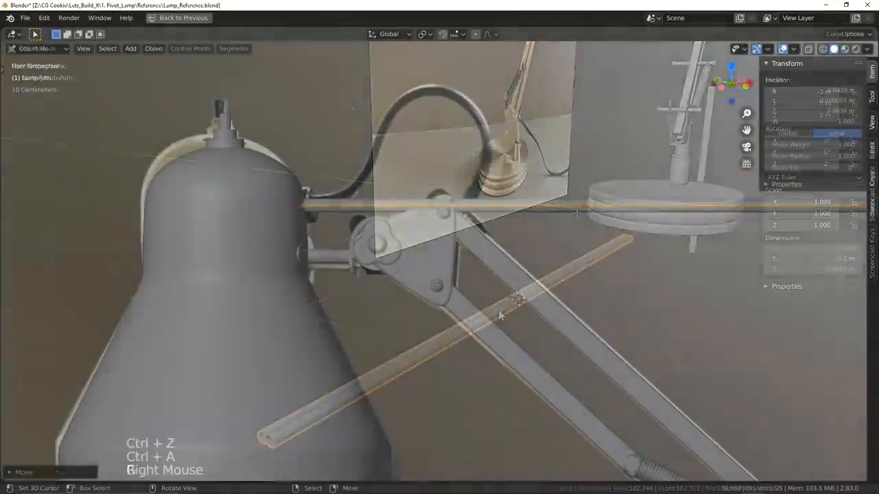
# Move and extrude path control points to route the wire over the upper joint.
pyautogui.scroll(-3)
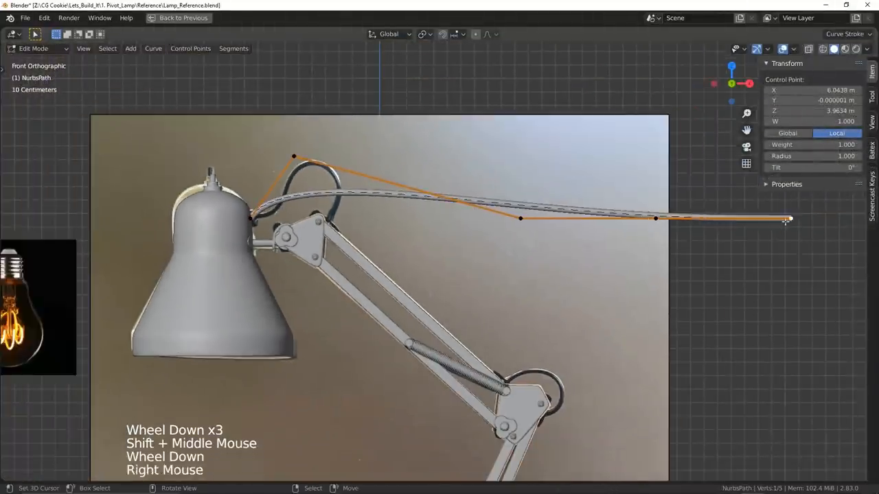
pyautogui.press('g')
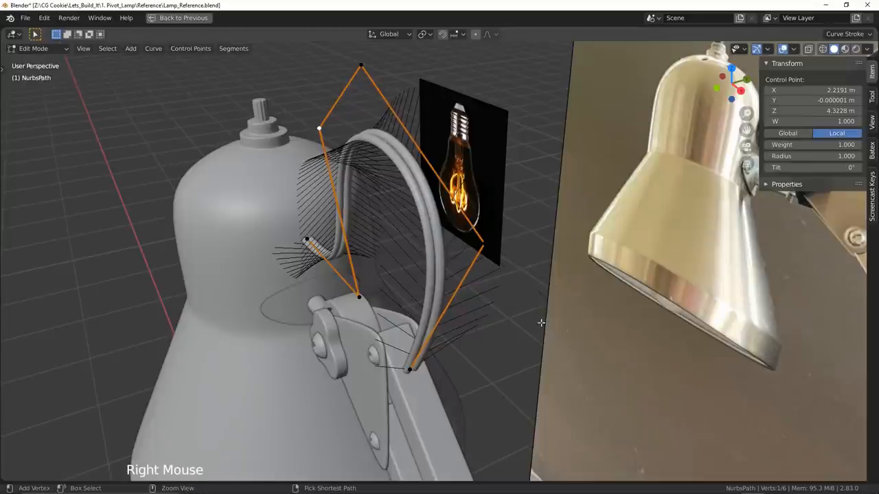
pyautogui.press('alt+a')
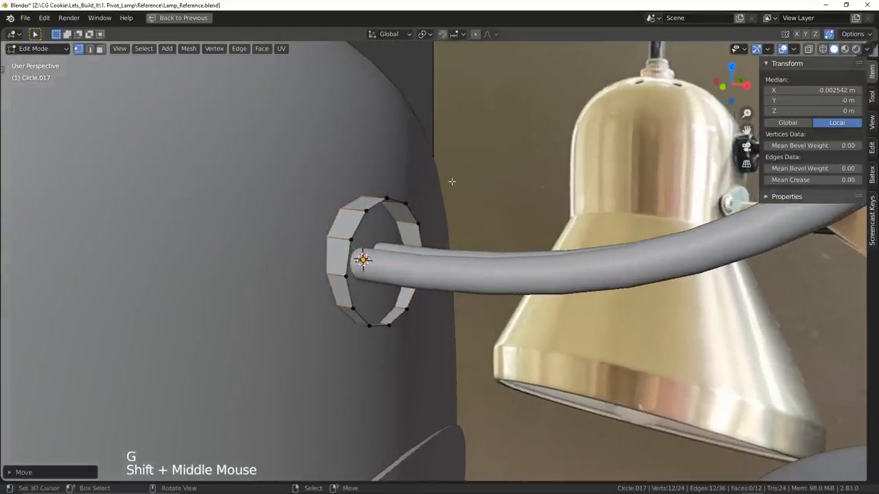
# Fill and bevel the ring at the wire's end into a solid grommet.
pyautogui.press('ctrl+b')
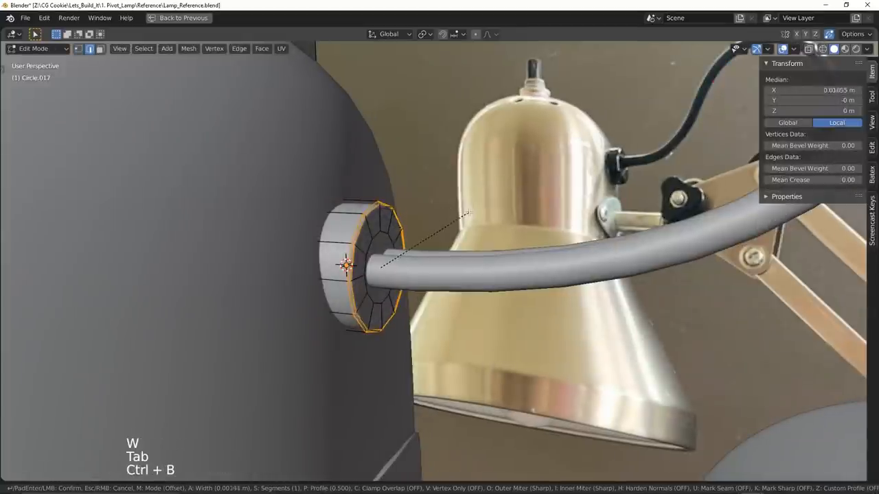
pyautogui.press('Tab')
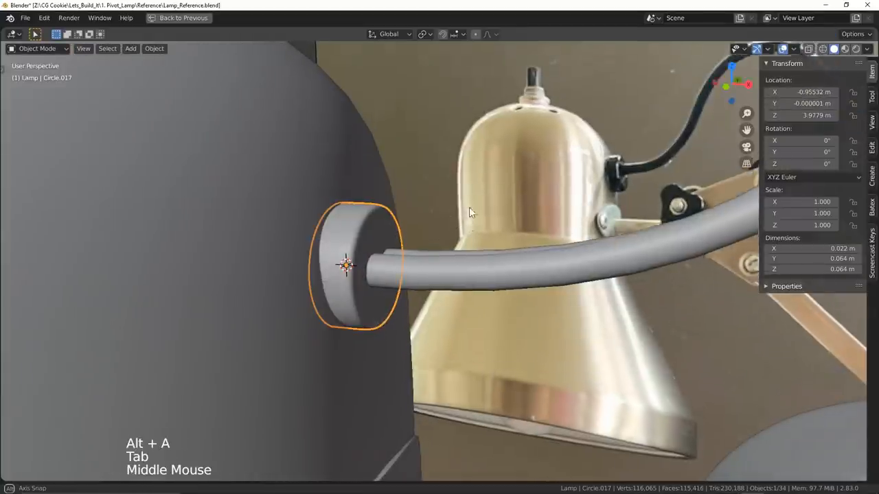
# Shape the cube into a clip outline on the upper arm, using X-ray and the modifier settings.
pyautogui.scroll(-3)
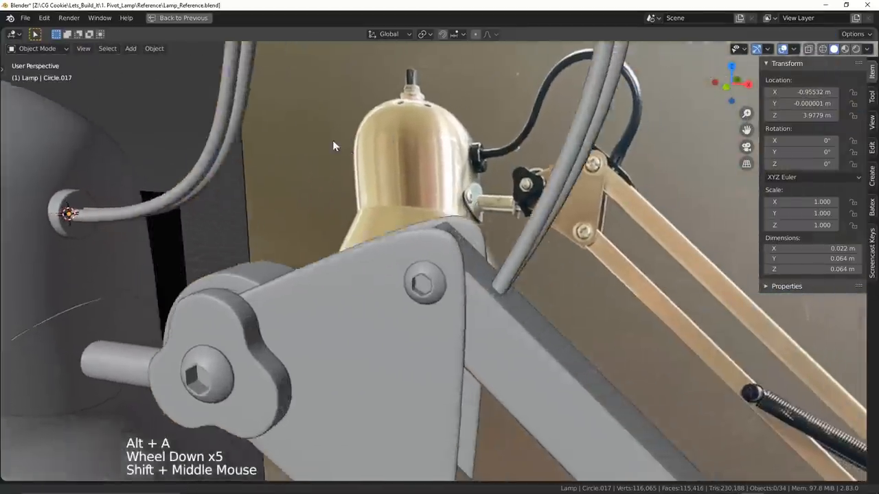
pyautogui.press('Tab')
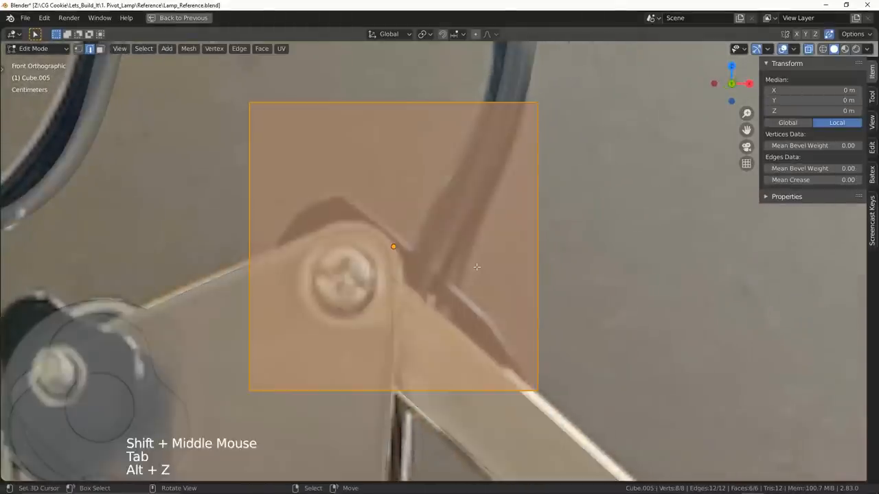
pyautogui.press('g')
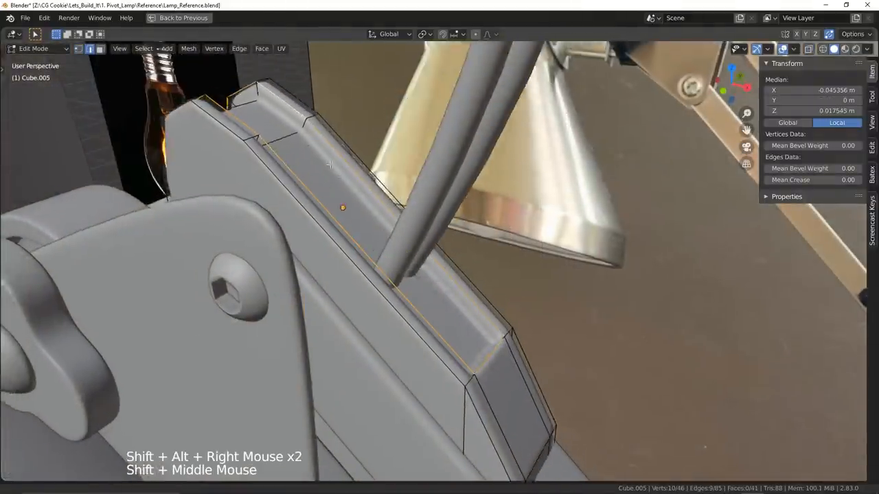
pyautogui.press('alt+z')
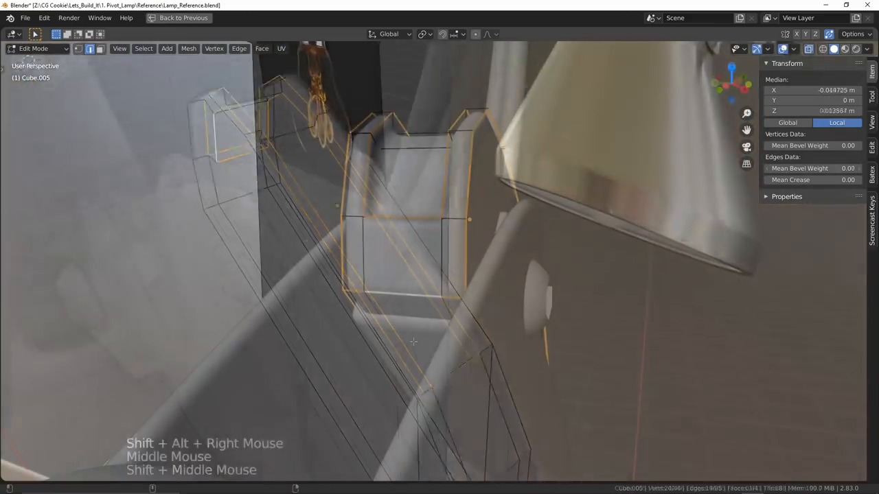
pyautogui.press('ctrl+space')
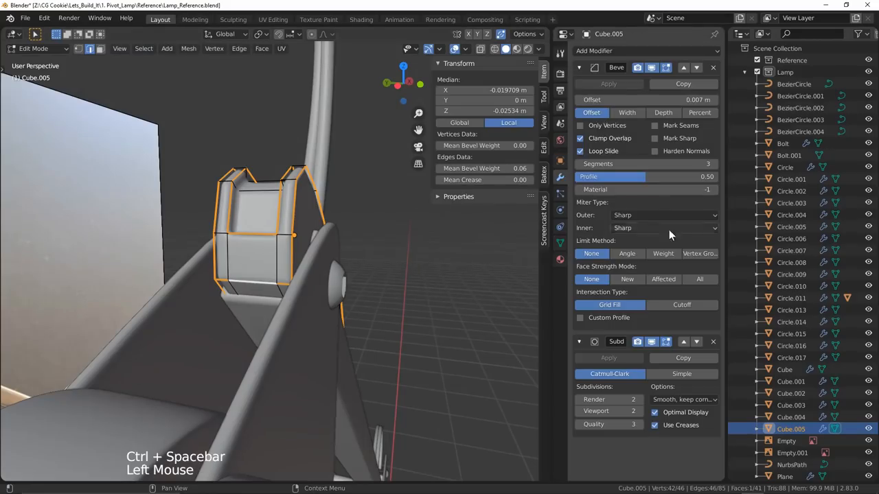
pyautogui.press('ctrl+space')
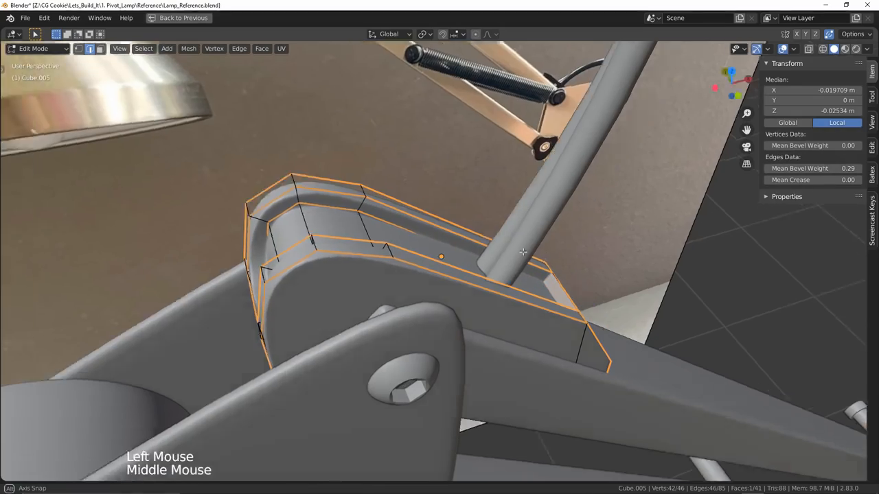
# Set bevel weights on the clip edges and move the duplicated clip to the lower joint.
pyautogui.press('Tab')
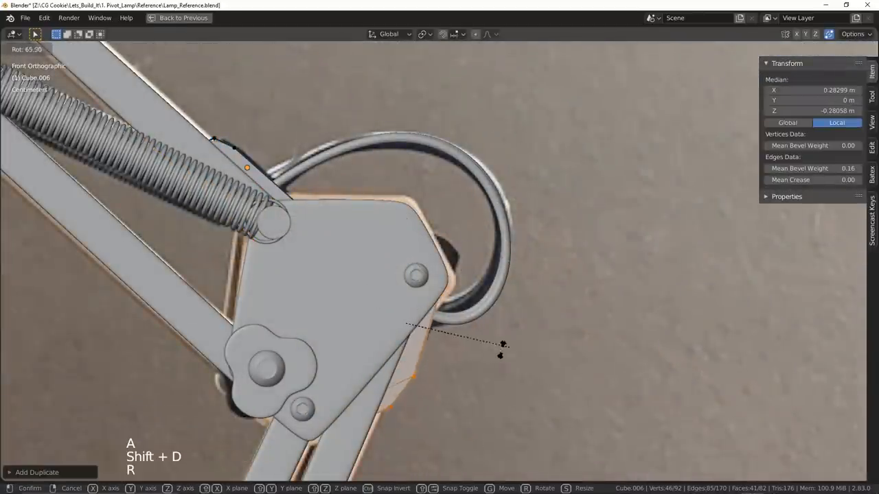
pyautogui.scroll(3)
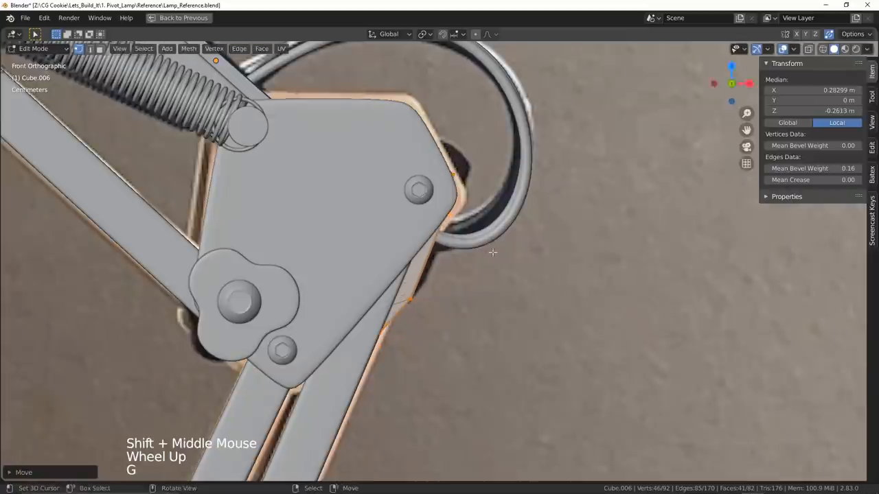
pyautogui.press('g')
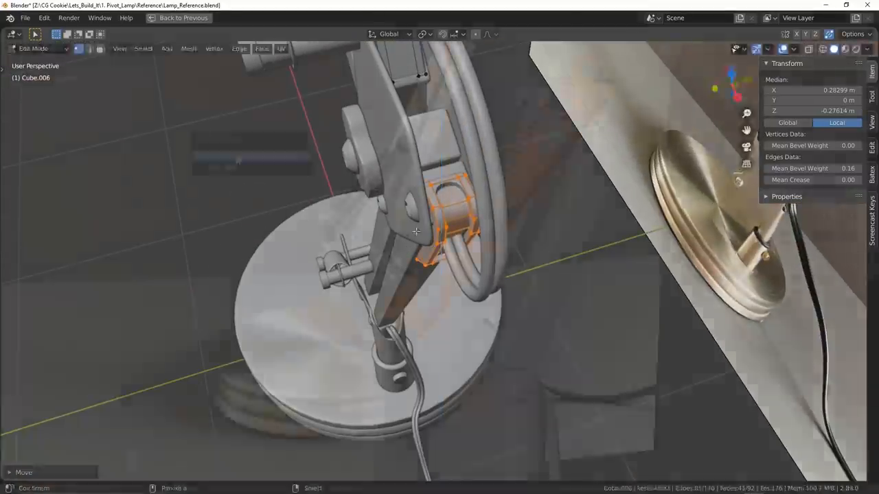
# Restore the viewport layout, show the finished lamp alone, and orbit around it.
pyautogui.scroll(-3)
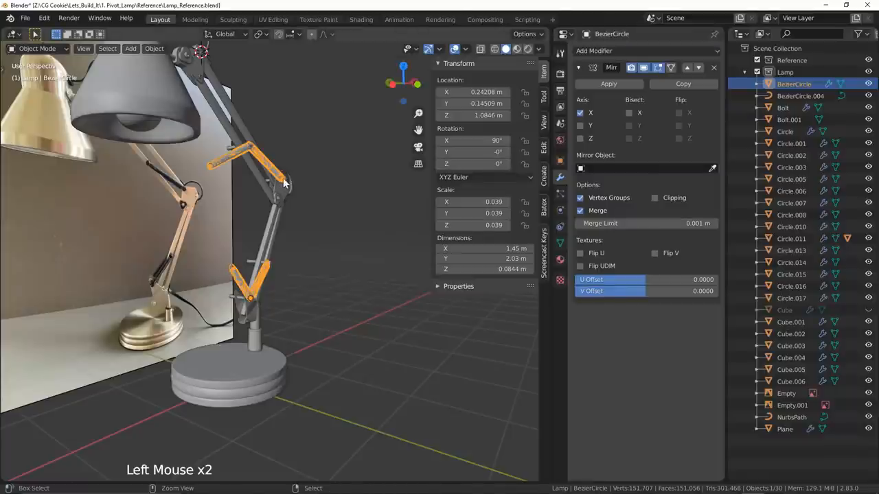
pyautogui.press('ctrl+space')
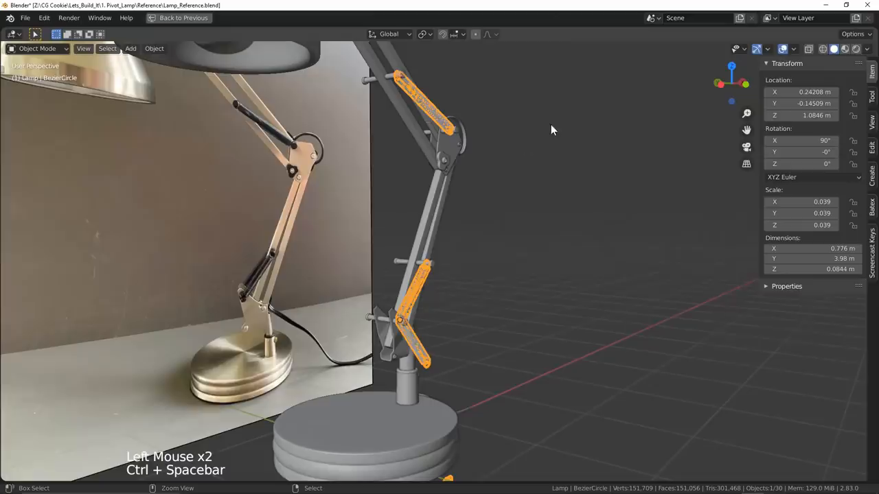
pyautogui.press('ctrl+a')
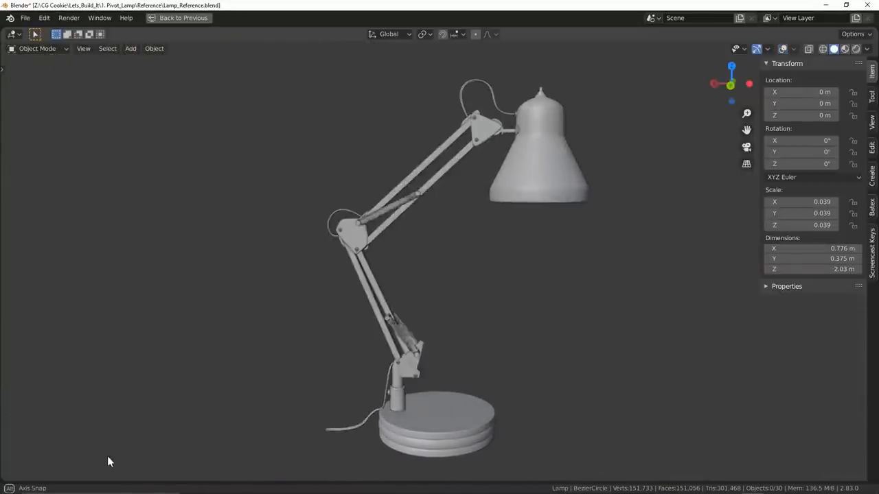
pyautogui.moveTo(109, 462); pyautogui.dragTo(594, 464)
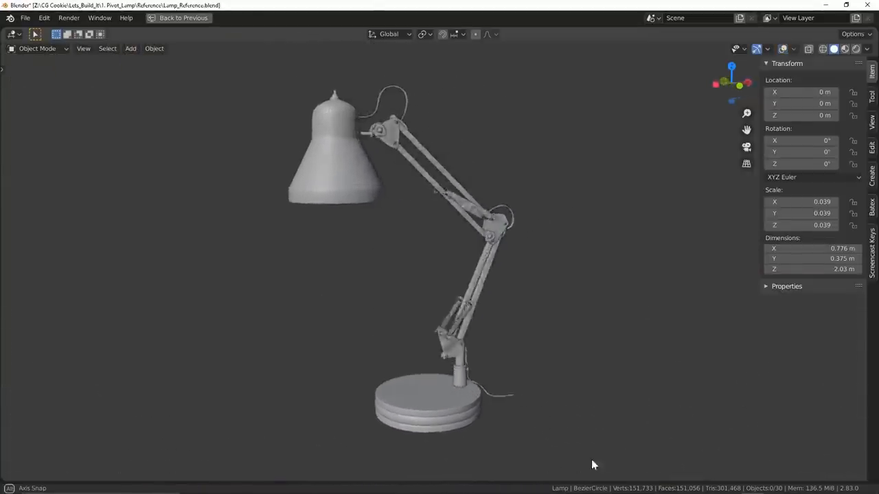